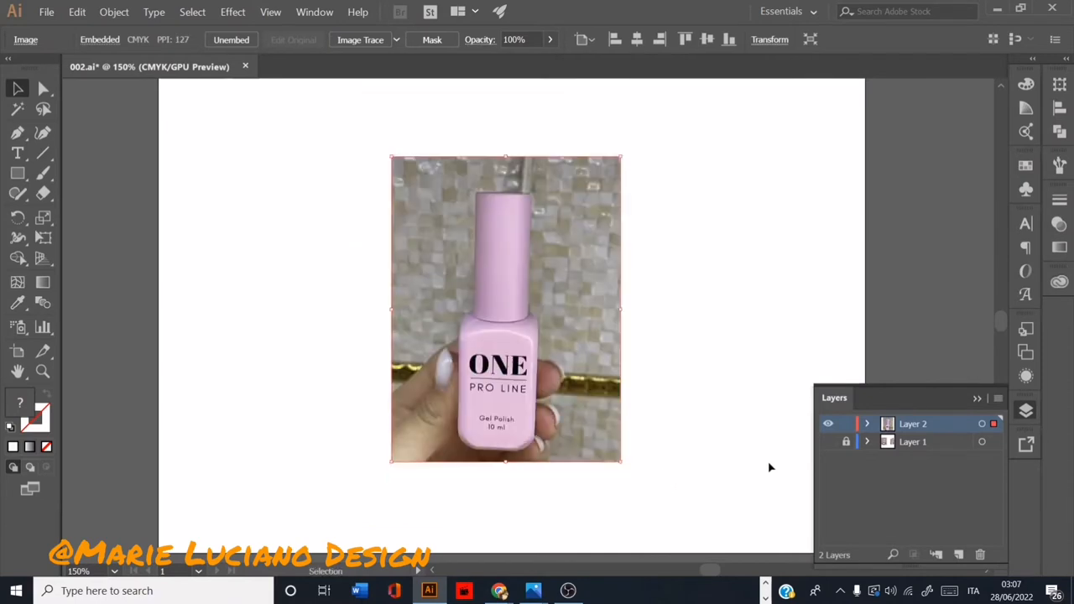
Start tracing the bottle body's right-half outline beside the reference photo with the Pen tool.
{"action": "left_click", "coordinate": [1059, 222]}
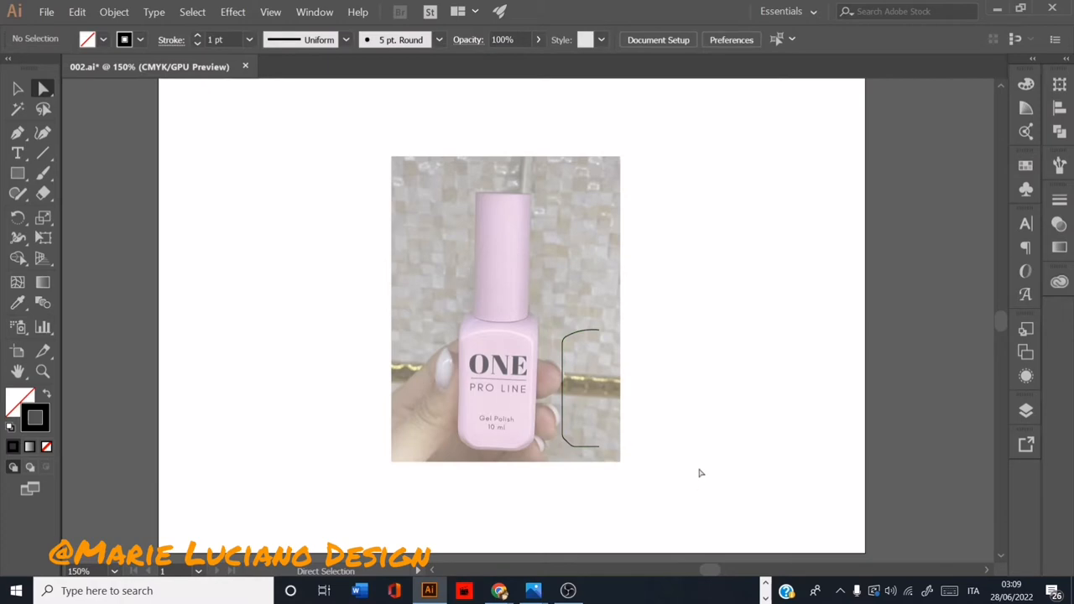
Draw a tall narrow lid rectangle above the curved body outline.
{"action": "left_click", "coordinate": [17, 174]}
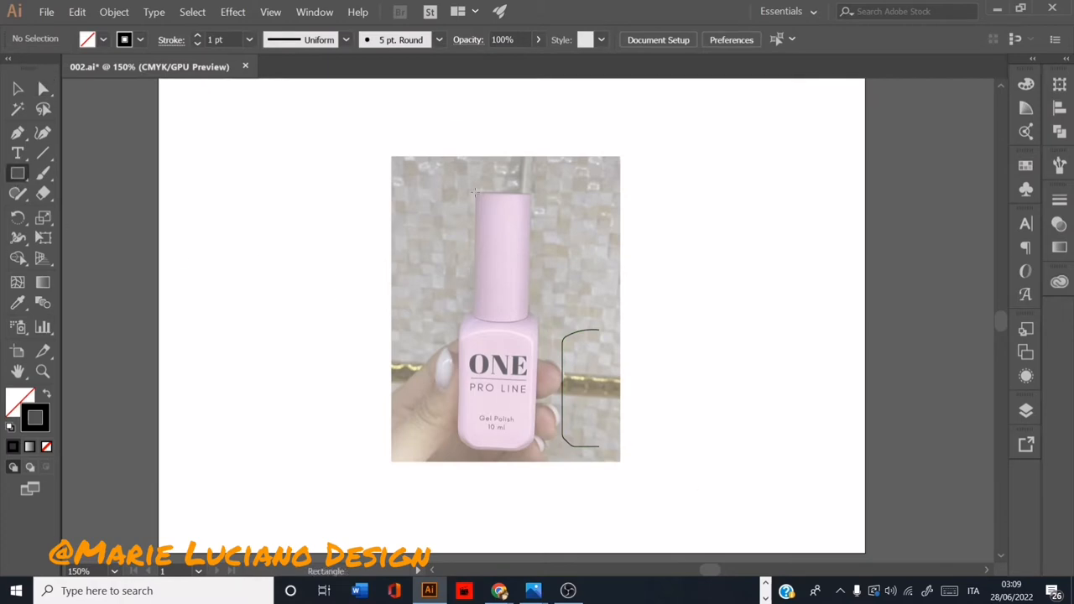
{"action": "left_click_drag", "start_coordinate": [476, 191], "coordinate": [504, 321]}
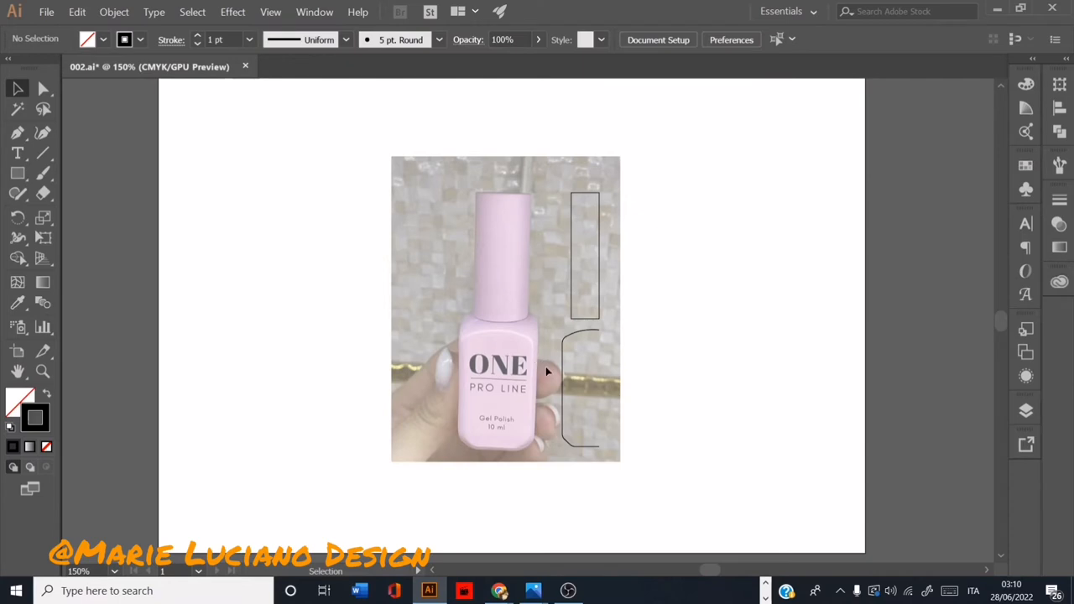
{"action": "mouse_move", "coordinate": [532, 378]}
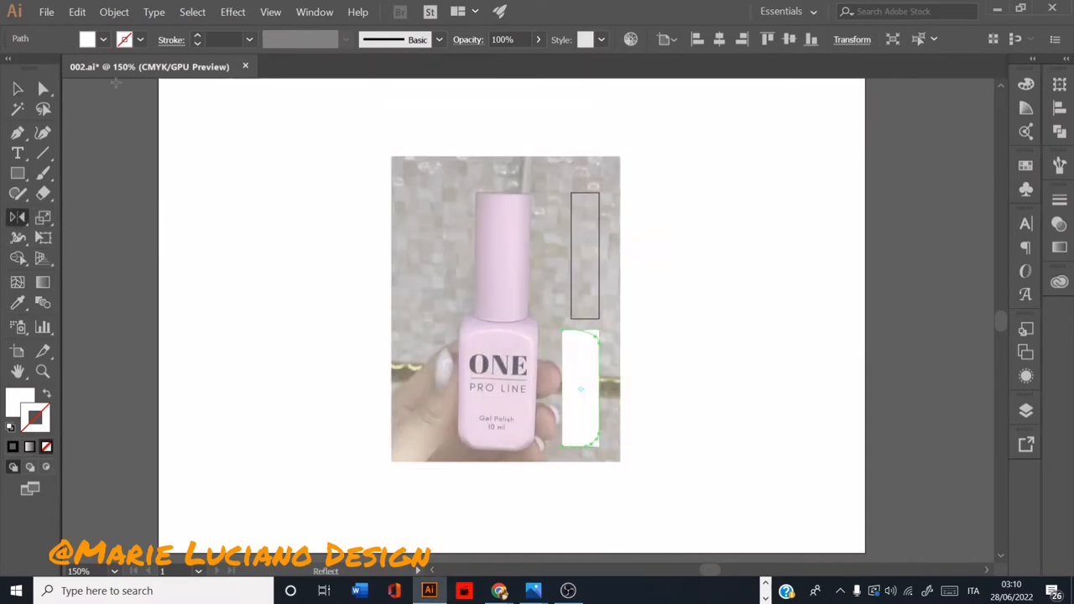
Reflect a copy of the white half body and join both halves into one symmetric shape.
{"action": "left_click_drag", "start_coordinate": [581, 388], "coordinate": [633, 391]}
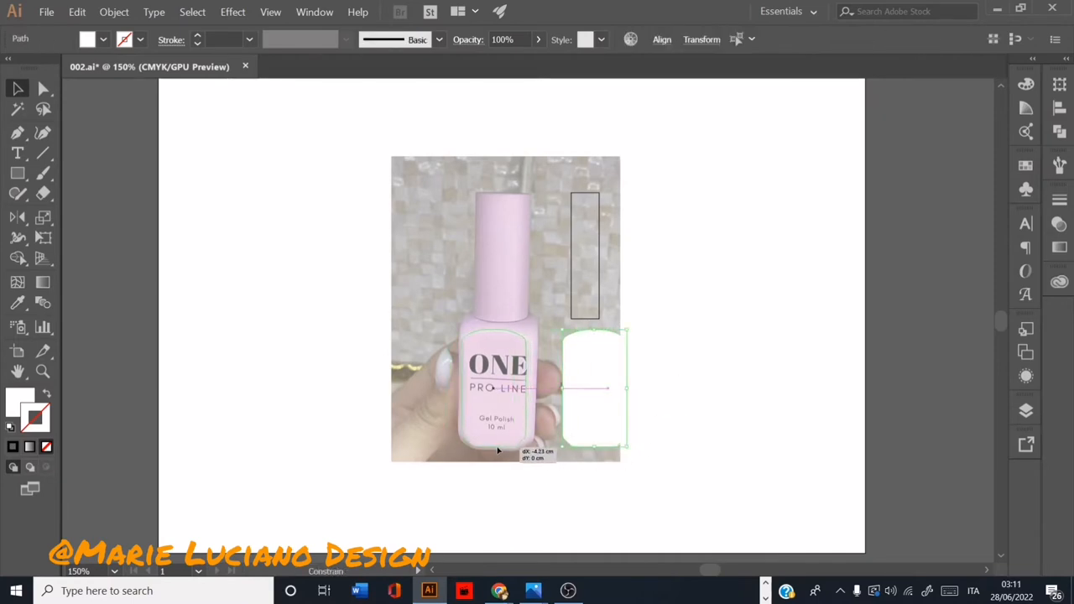
{"action": "left_click_drag", "start_coordinate": [595, 390], "coordinate": [504, 390]}
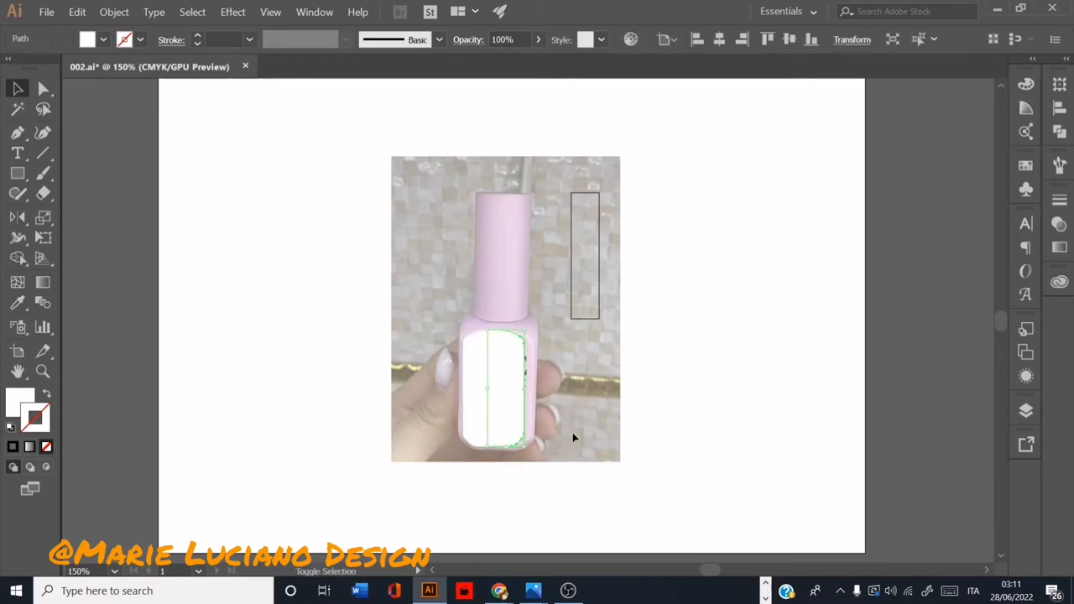
{"action": "left_click", "coordinate": [546, 423]}
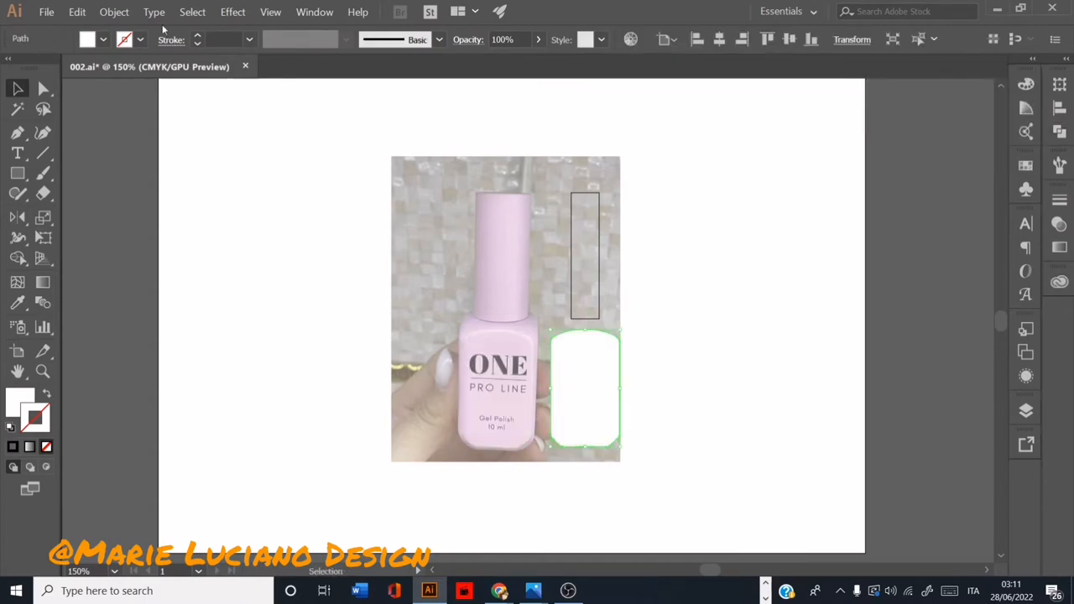
Apply 3D Extrude & Bevel to the body with preview on and a rounded bevel.
{"action": "left_click", "coordinate": [233, 12]}
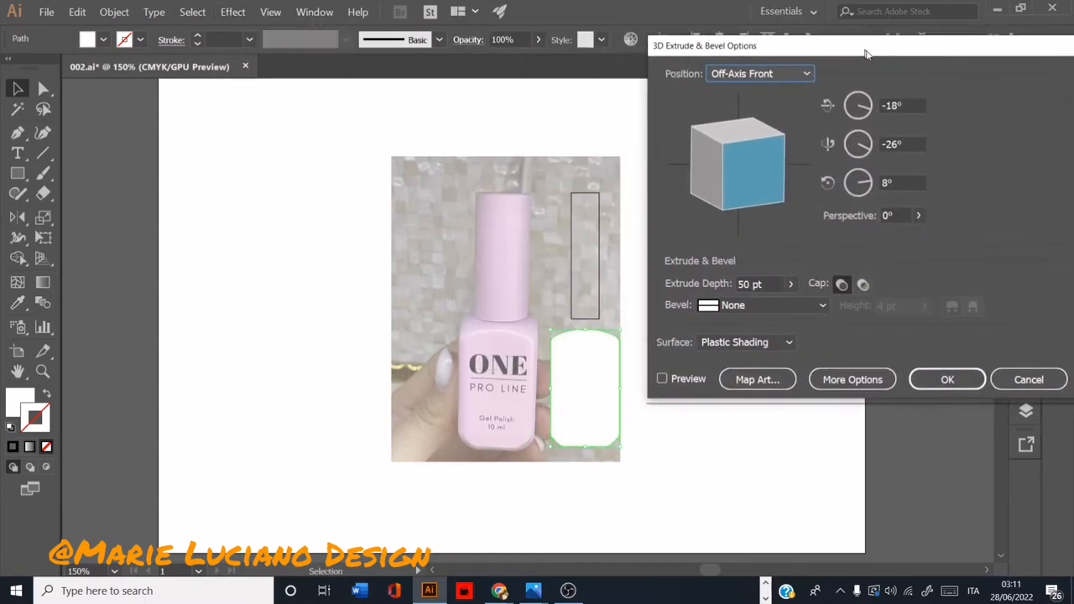
{"action": "left_click", "coordinate": [662, 382]}
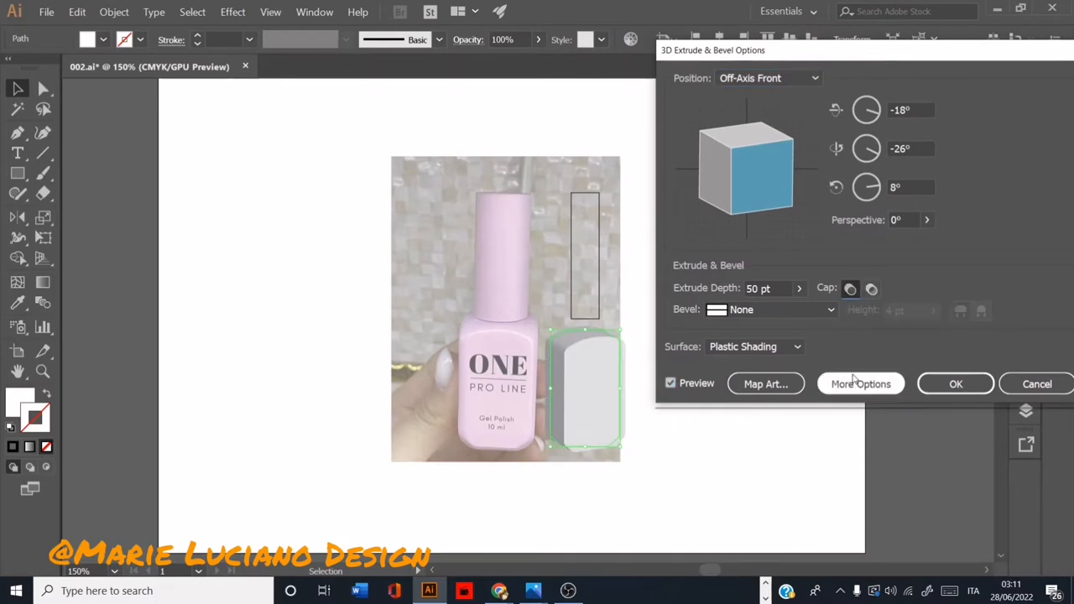
{"action": "left_click", "coordinate": [770, 309]}
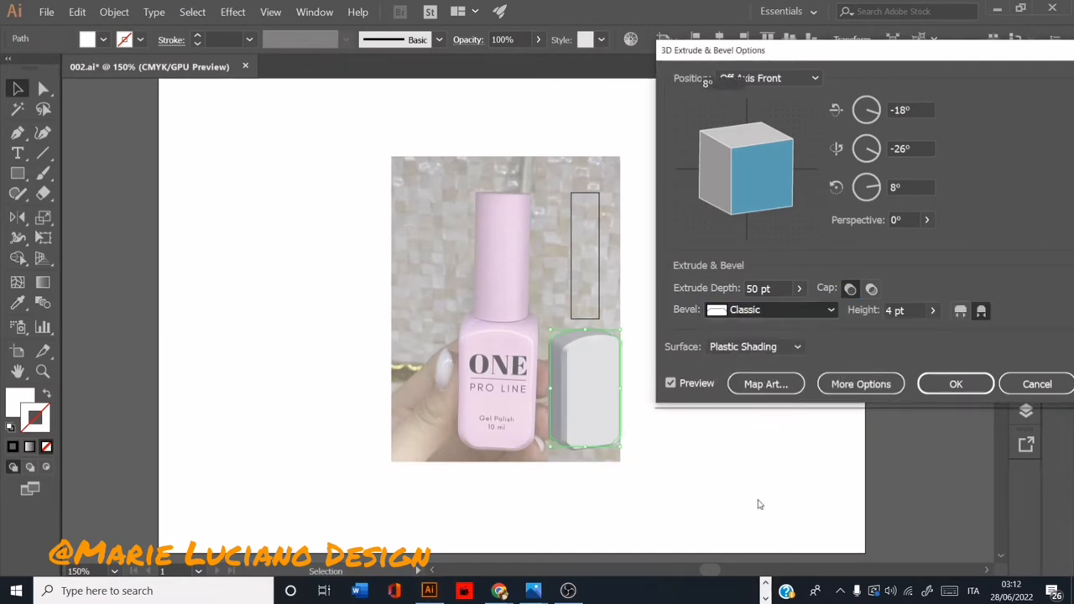
{"action": "left_click", "coordinate": [769, 309]}
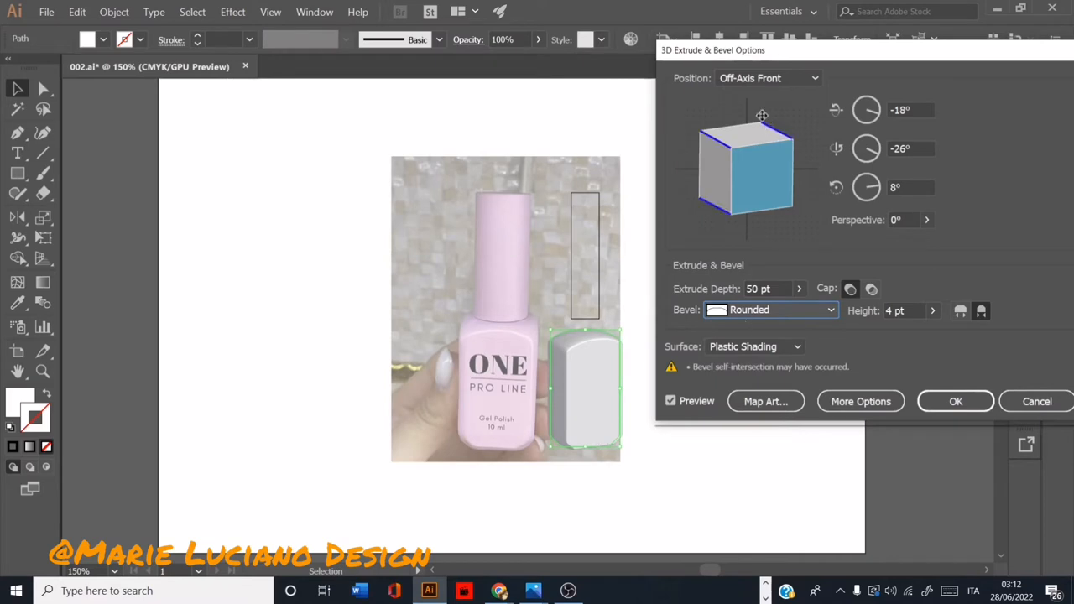
Set the 3D body to the Off-Axis Front view with 20° perspective.
{"action": "left_click", "coordinate": [767, 77]}
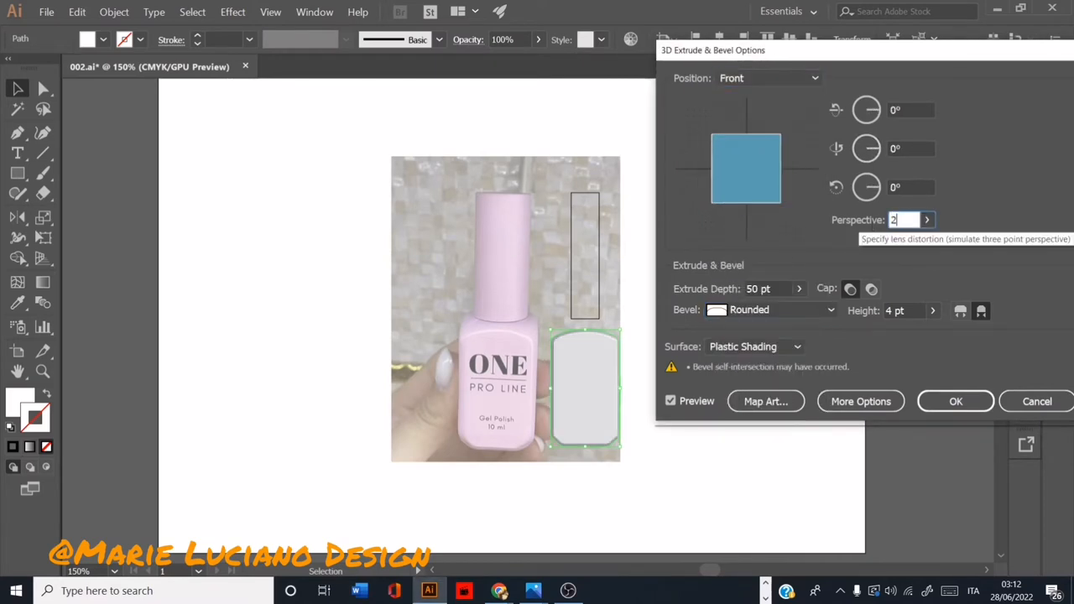
{"action": "left_click", "coordinate": [768, 289]}
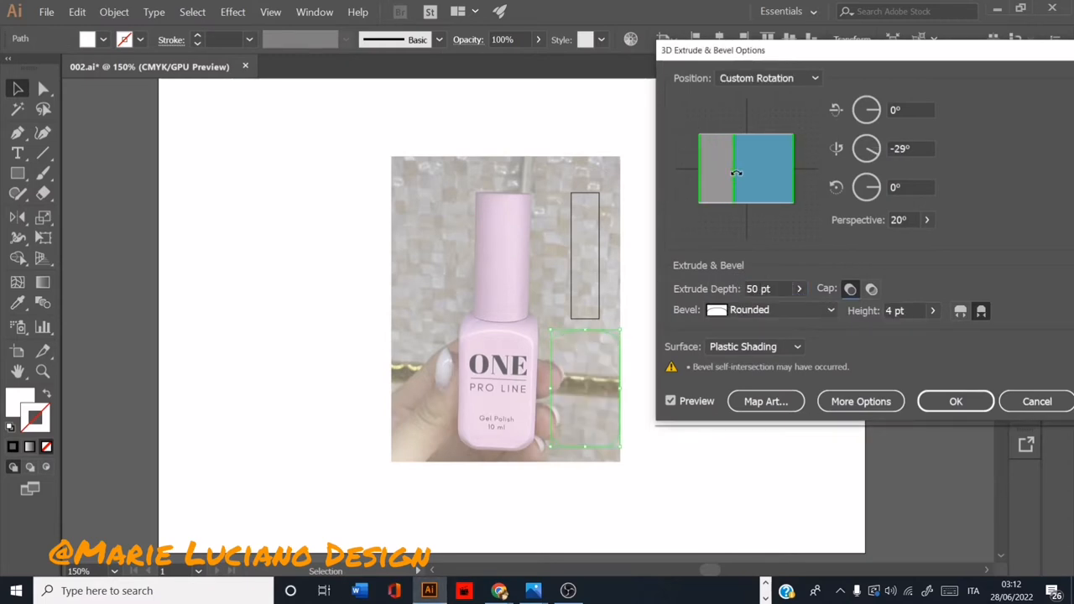
{"action": "left_click", "coordinate": [766, 77]}
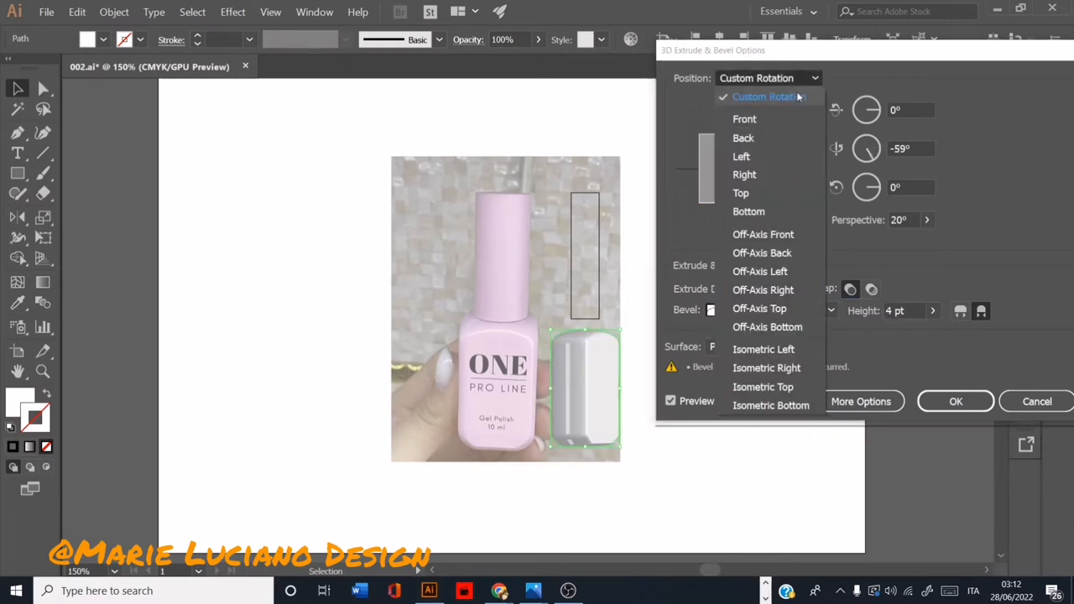
{"action": "left_click", "coordinate": [765, 97]}
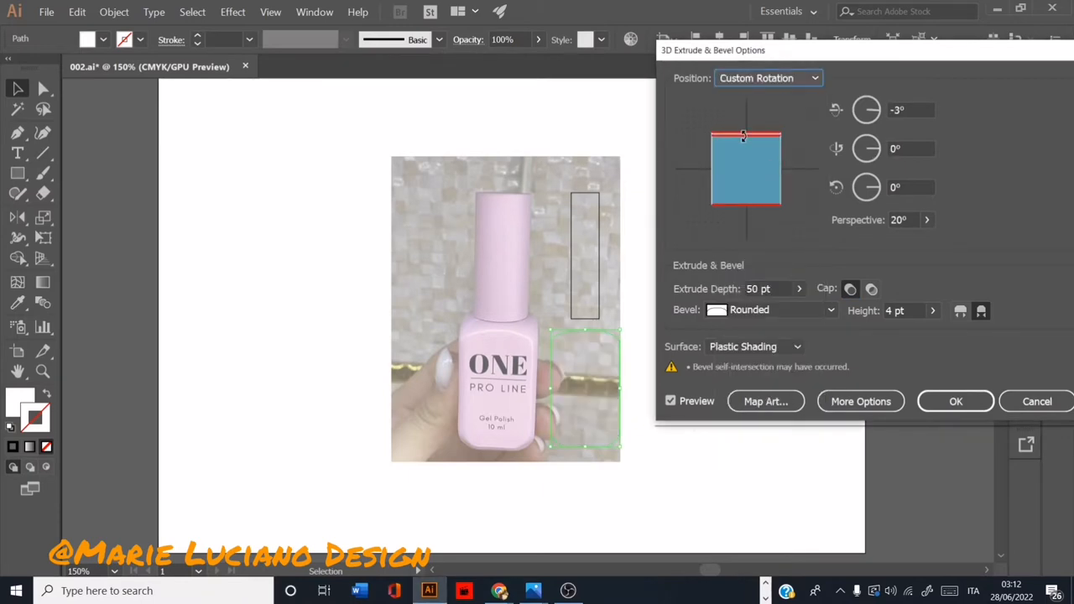
{"action": "left_click", "coordinate": [768, 77]}
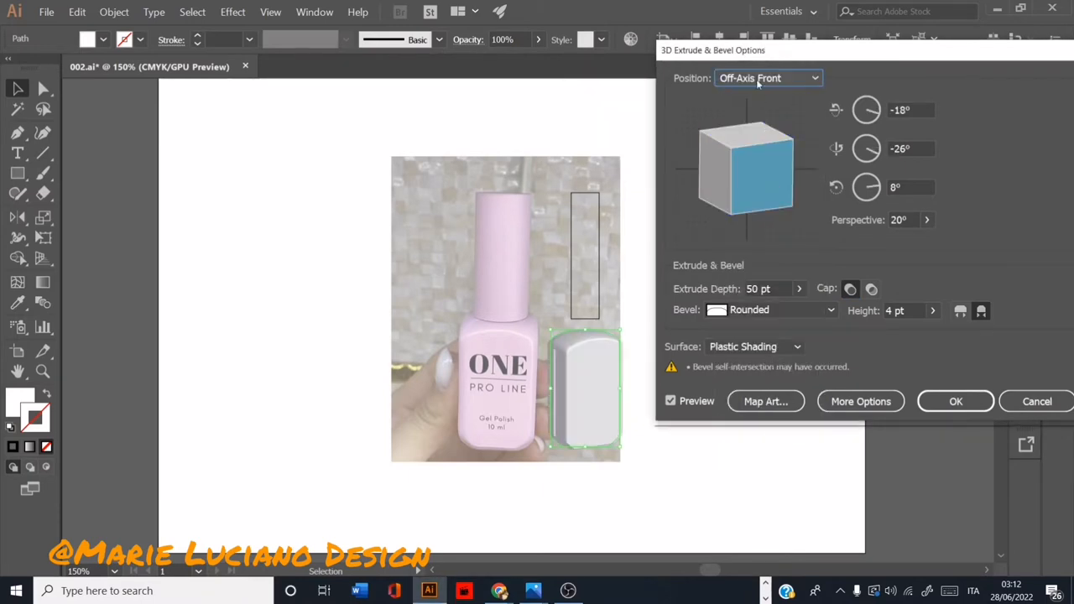
{"action": "left_click", "coordinate": [766, 78]}
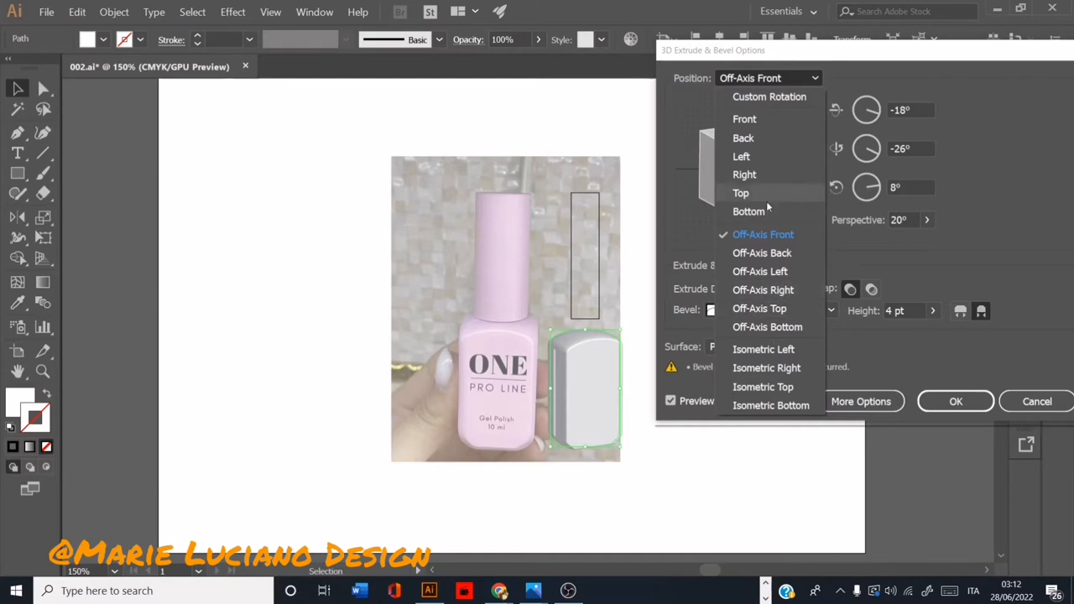
{"action": "left_click", "coordinate": [763, 234]}
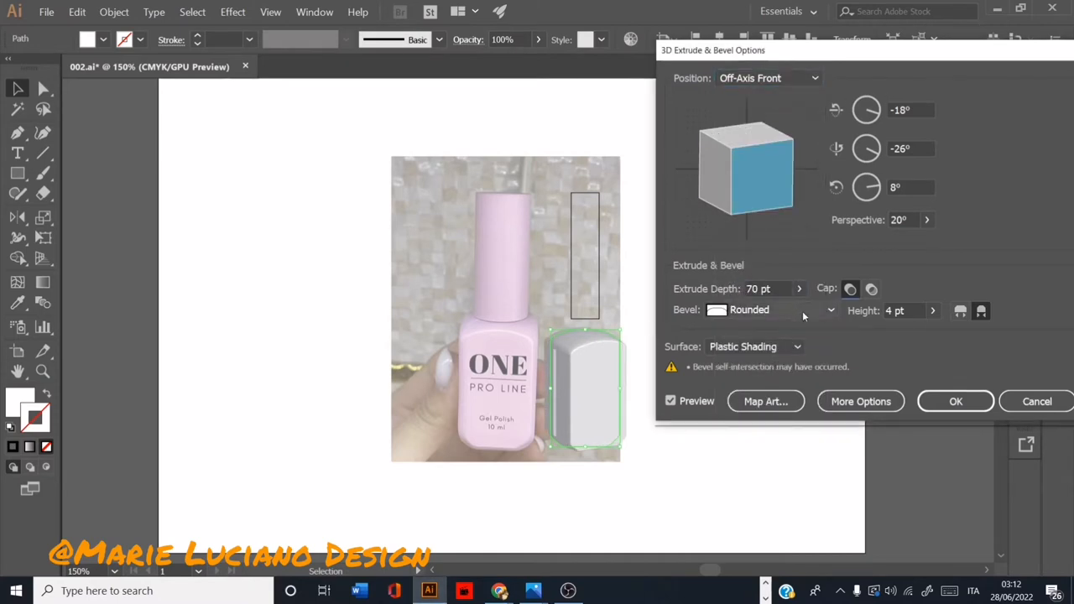
Try Tall Rounded, Rolling and Complex 2 bevels before settling on Rounded.
{"action": "left_click", "coordinate": [830, 311]}
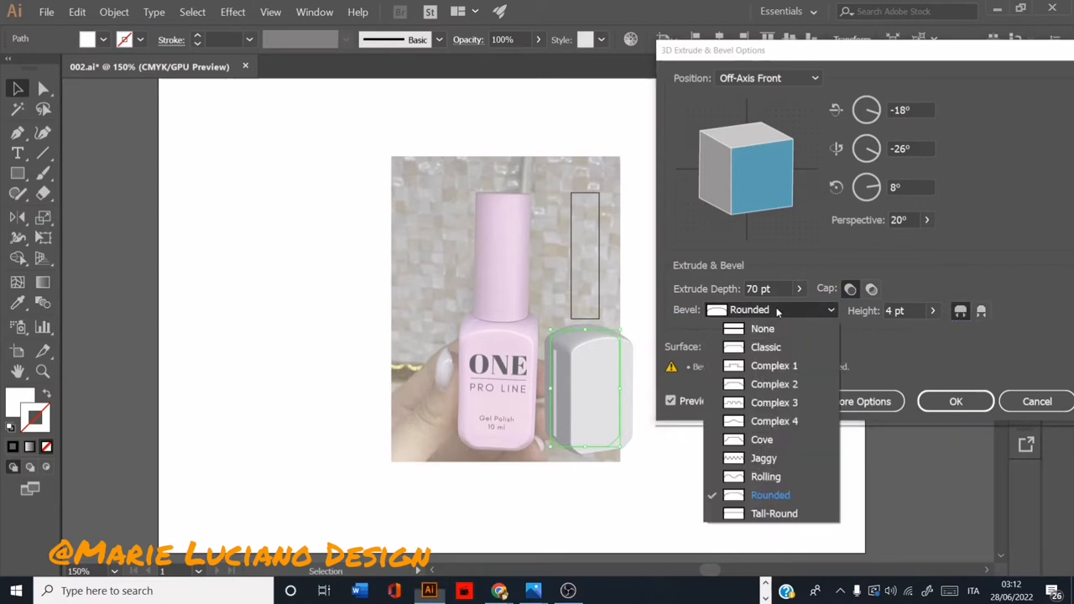
{"action": "left_click", "coordinate": [774, 513]}
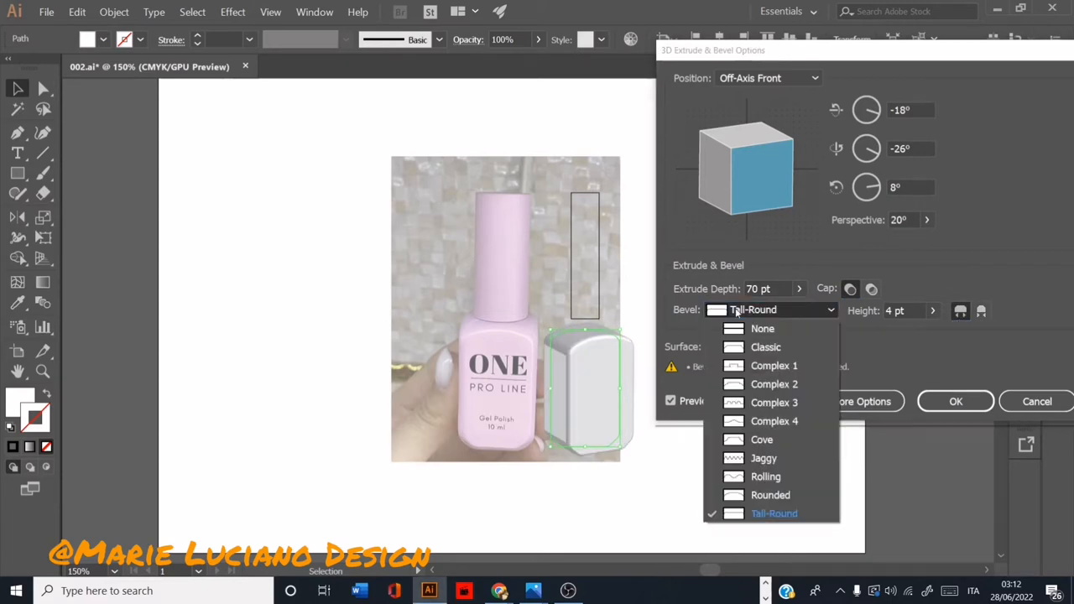
{"action": "left_click", "coordinate": [765, 477]}
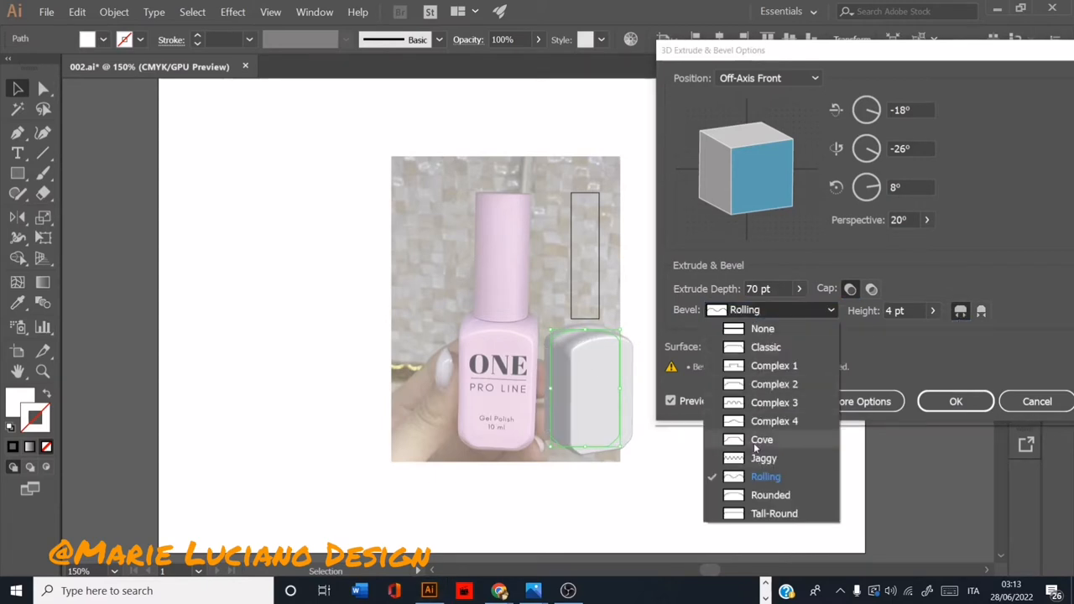
{"action": "left_click", "coordinate": [773, 383]}
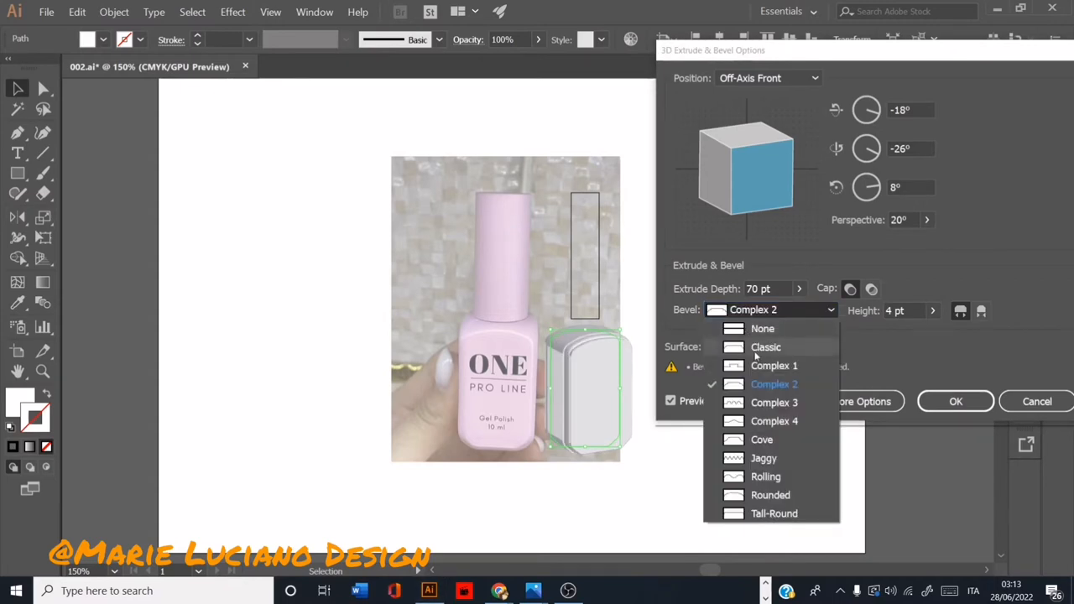
{"action": "left_click", "coordinate": [771, 495]}
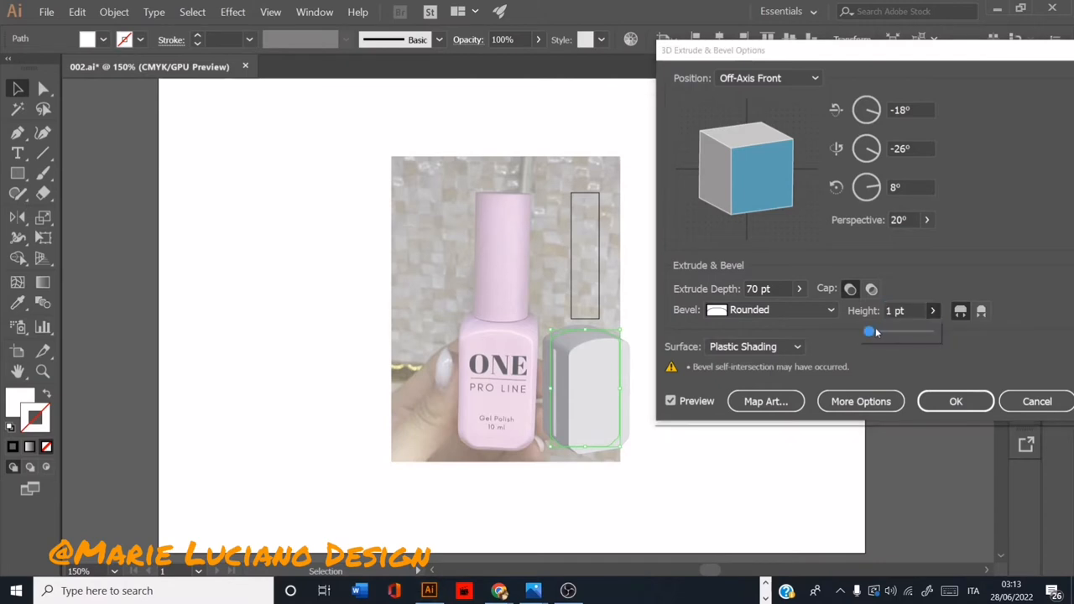
Set the body's rounded bevel height to 5 pt with 100 pt extrude depth.
{"action": "left_click_drag", "start_coordinate": [869, 331], "coordinate": [870, 331]}
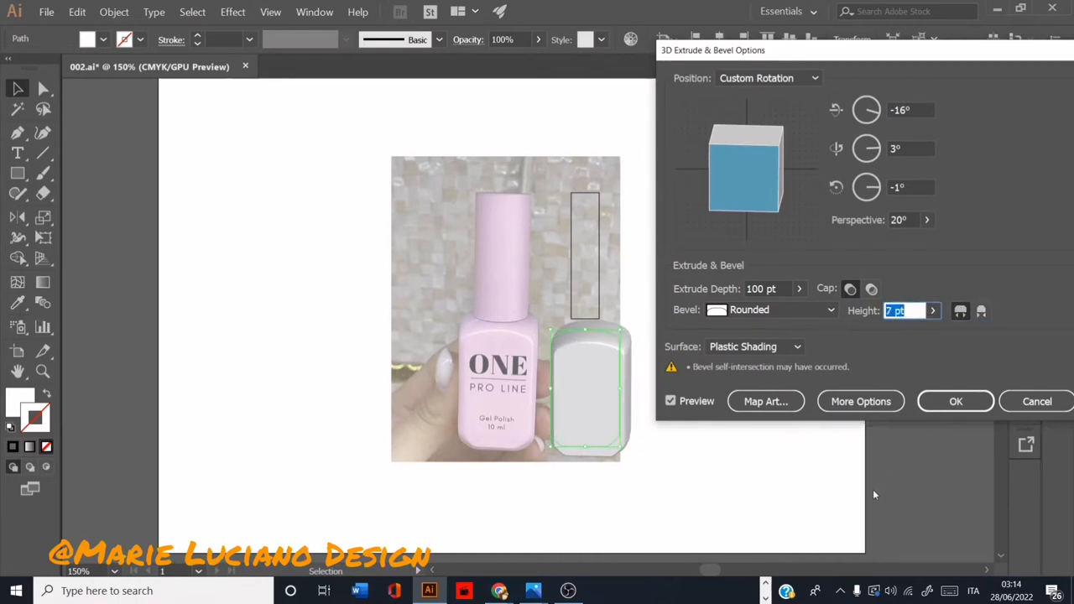
{"action": "type", "text": "5 pt"}
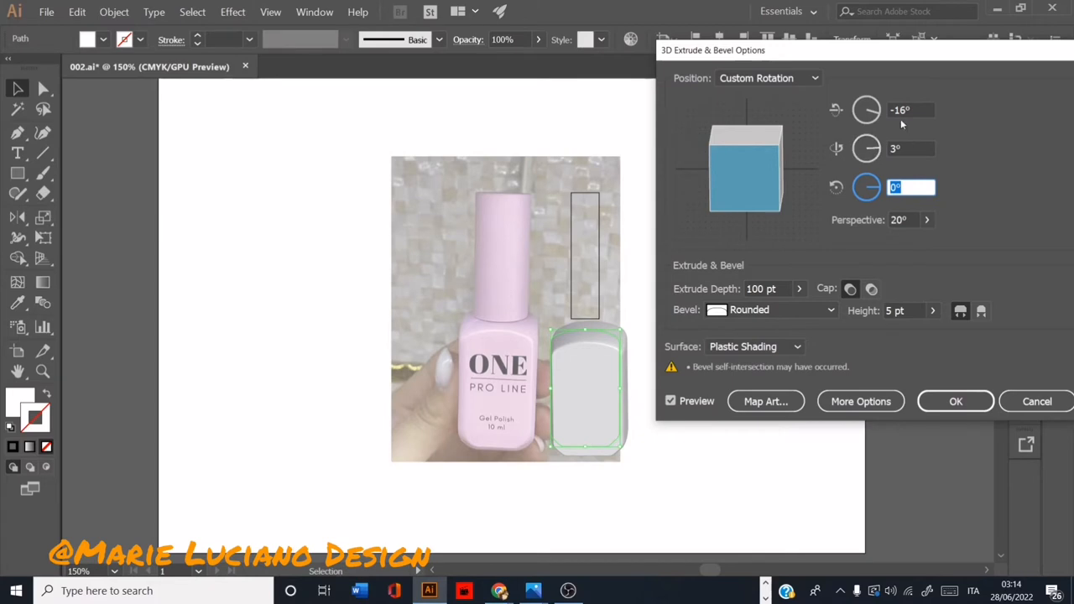
{"action": "mouse_move", "coordinate": [857, 361]}
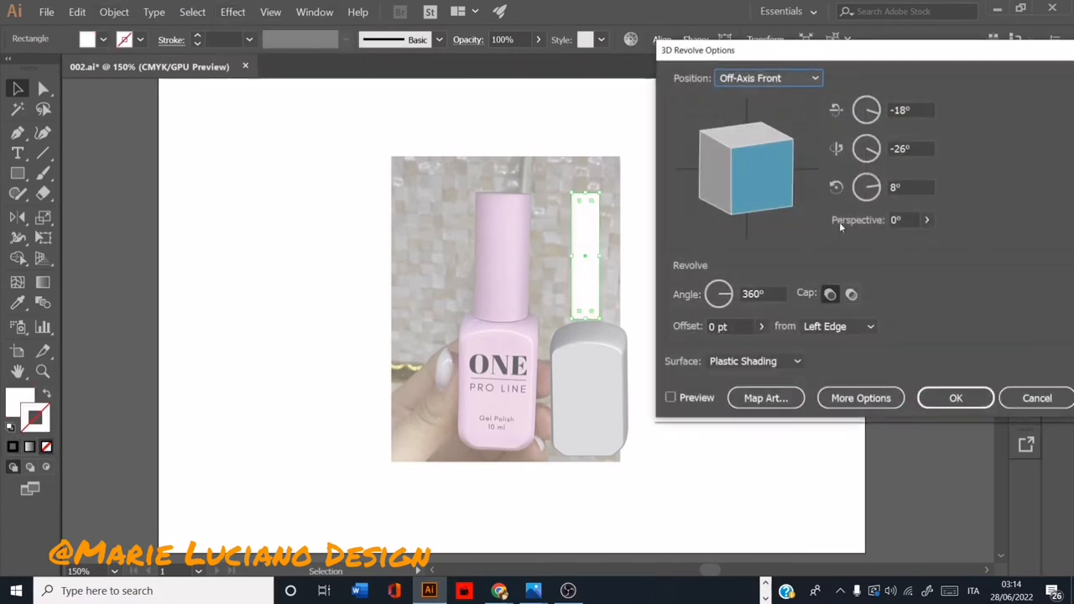
Preview the lid's 3D revolve, adjust its cap setting, and apply it as a cylinder.
{"action": "left_click", "coordinate": [670, 396]}
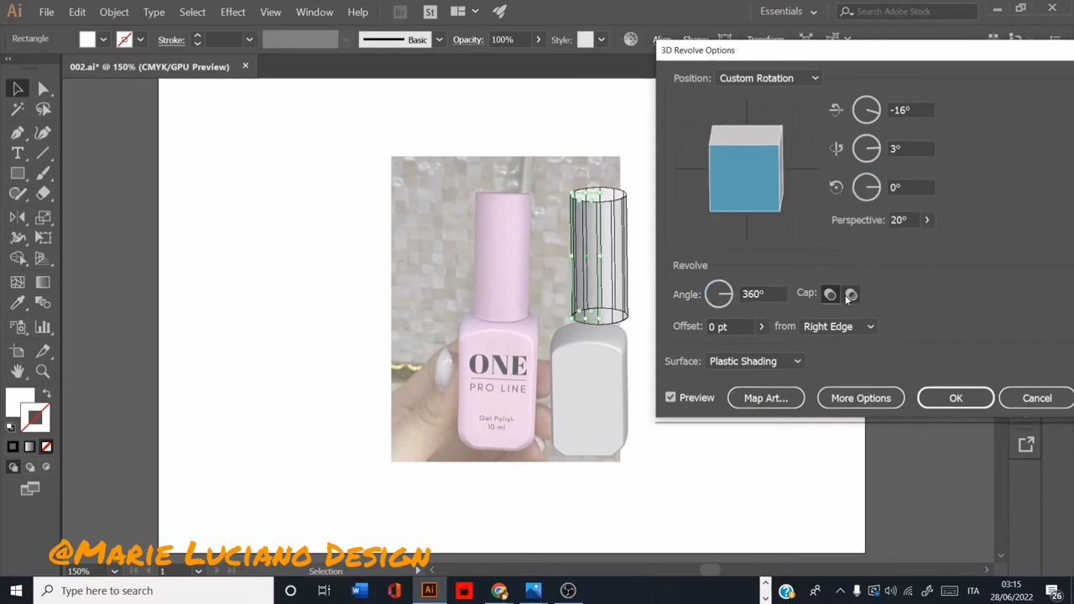
{"action": "left_click", "coordinate": [850, 293]}
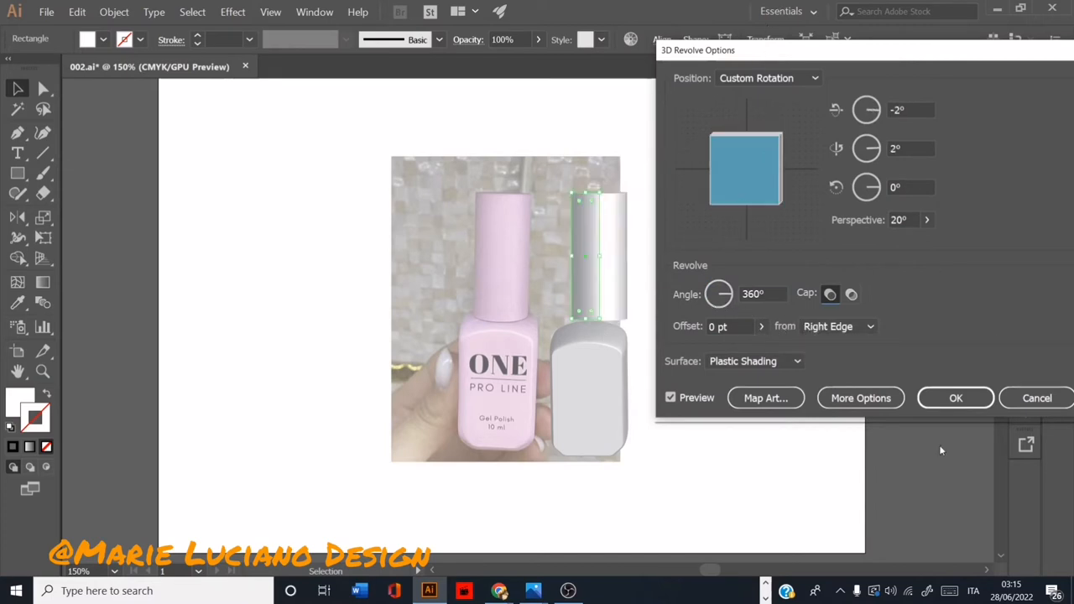
{"action": "left_click", "coordinate": [955, 398]}
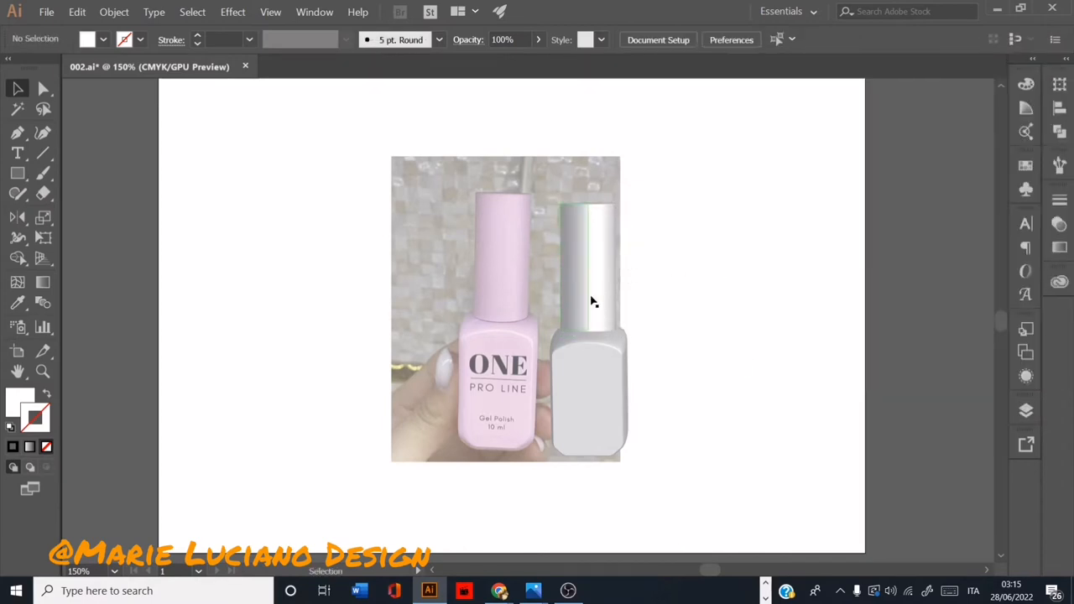
Reopen the lid's 3D Revolve effect and enter 50° perspective.
{"action": "left_click", "coordinate": [587, 394]}
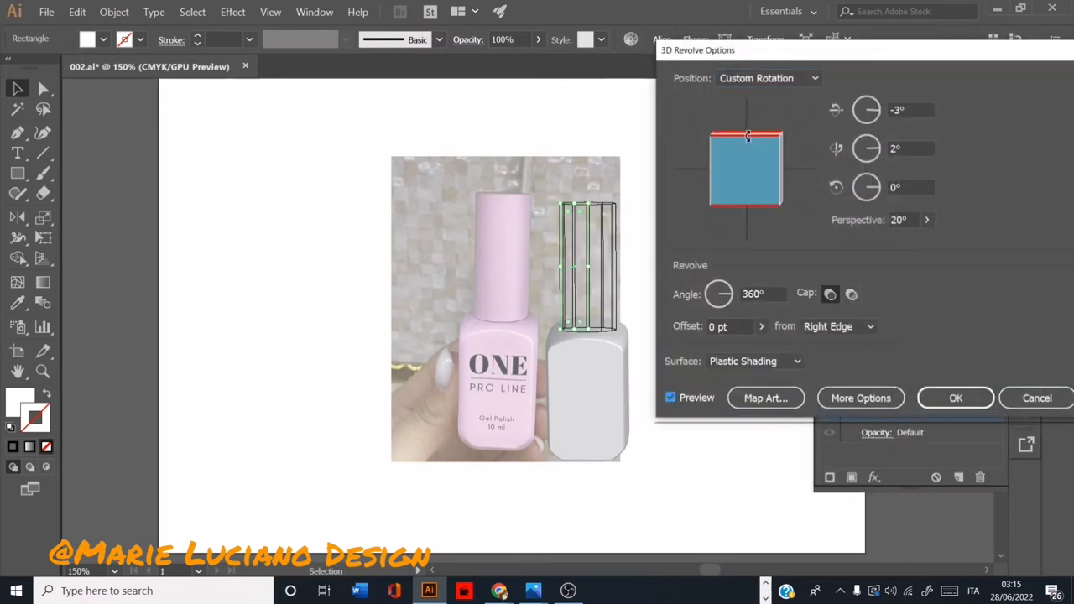
{"action": "type", "text": "50"}
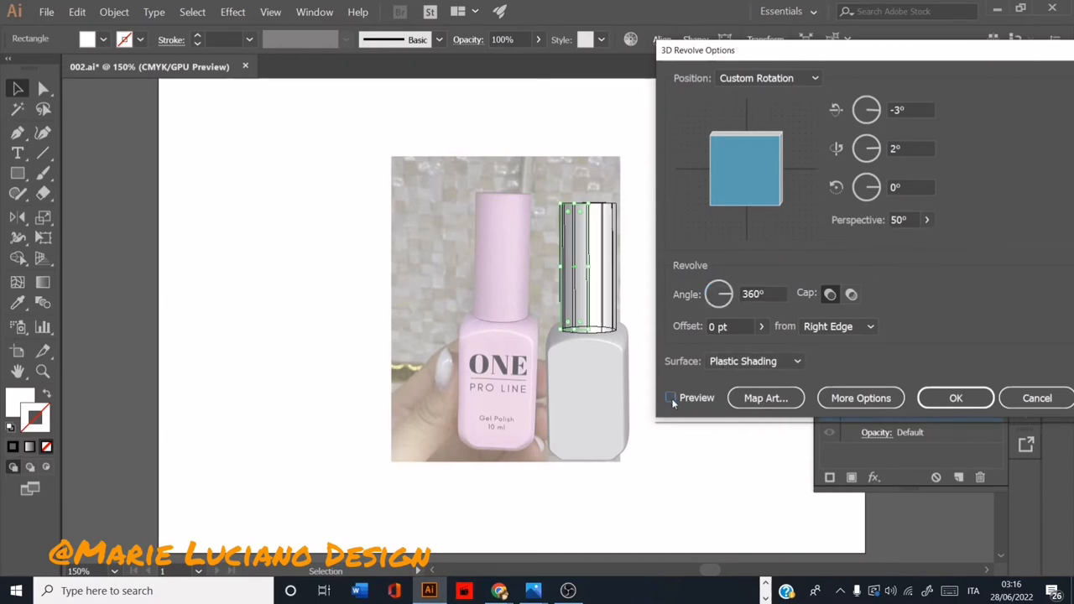
{"action": "left_click", "coordinate": [955, 397]}
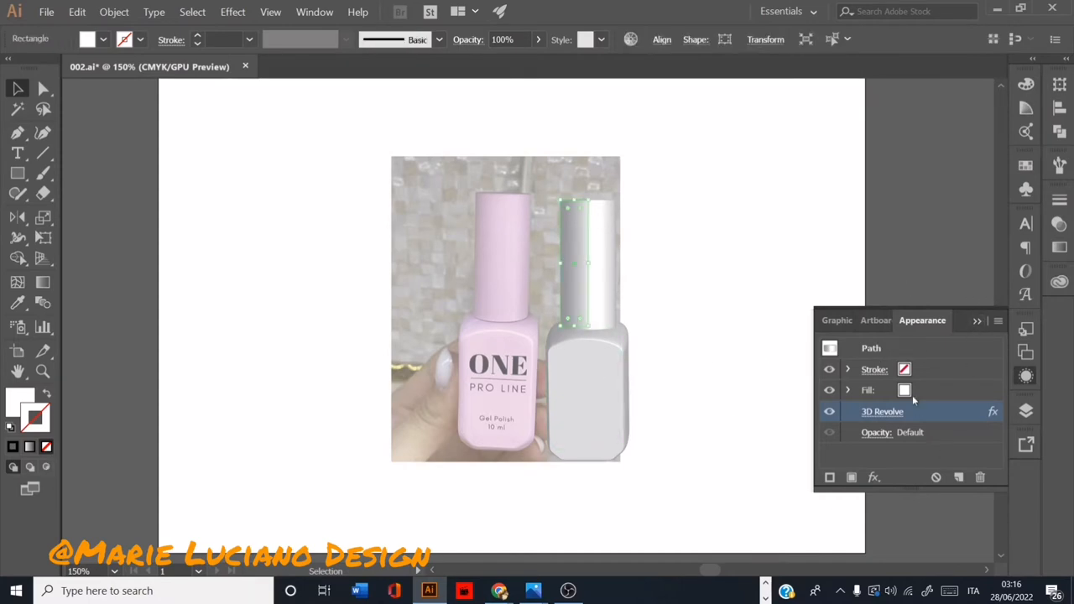
Fill the lid, then the 3D bottle body, with pale pink from the Color Picker.
{"action": "left_click", "coordinate": [904, 390]}
{"action": "type", "text": "ffccff"}
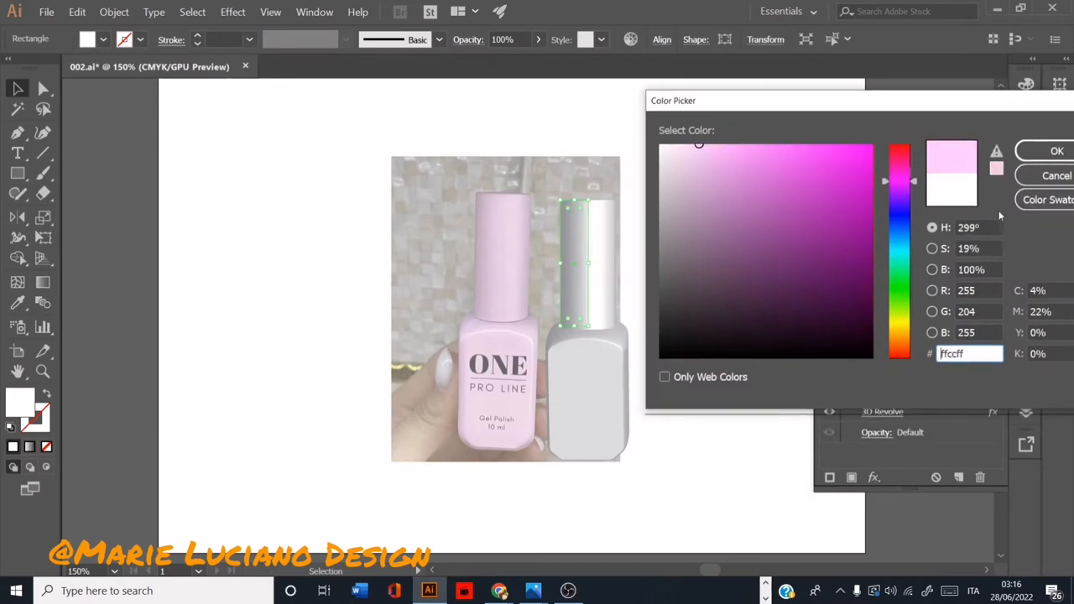
{"action": "left_click", "coordinate": [1057, 150]}
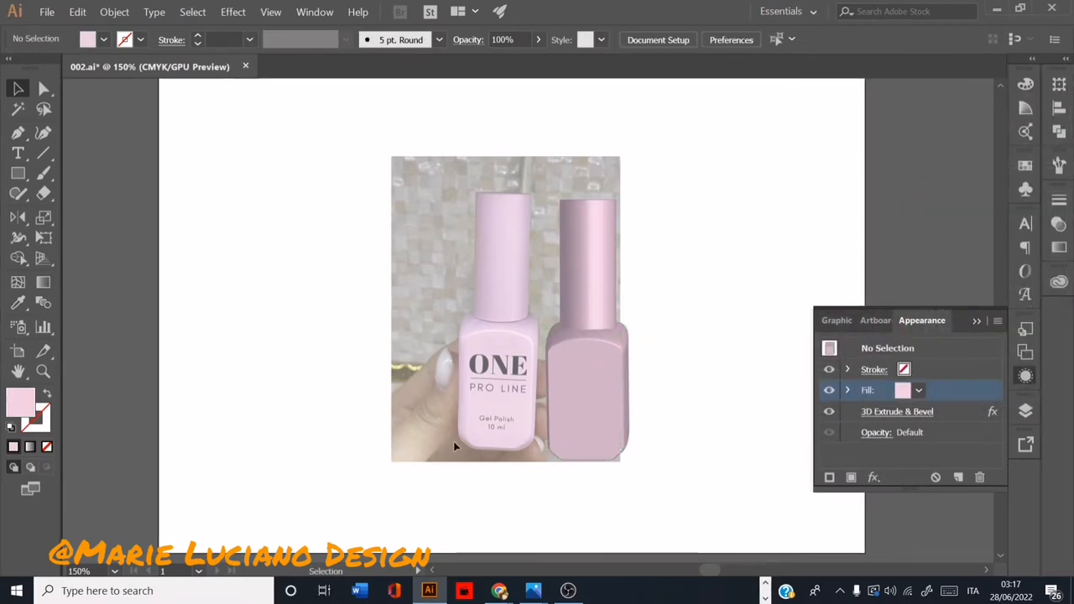
{"action": "left_click", "coordinate": [903, 390]}
{"action": "type", "text": "f9eaf9"}
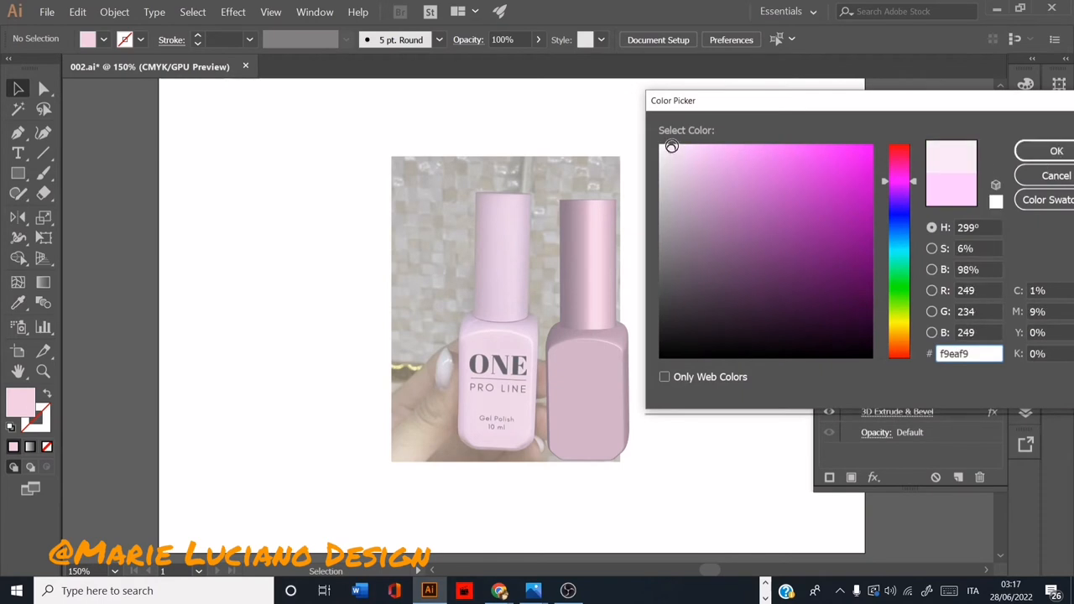
{"action": "left_click", "coordinate": [1057, 150]}
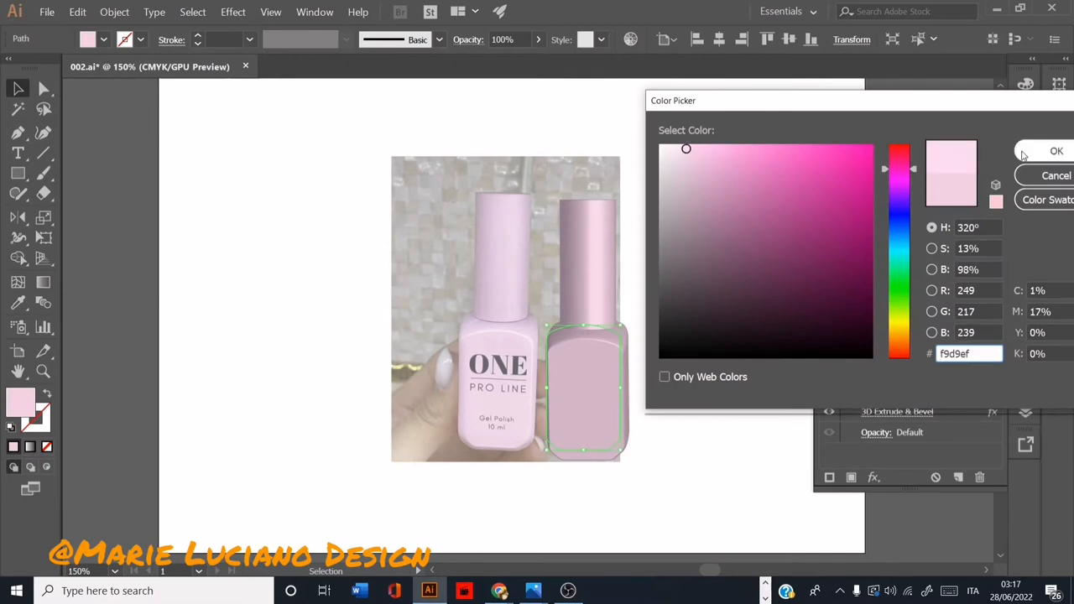
{"action": "left_click", "coordinate": [851, 197]}
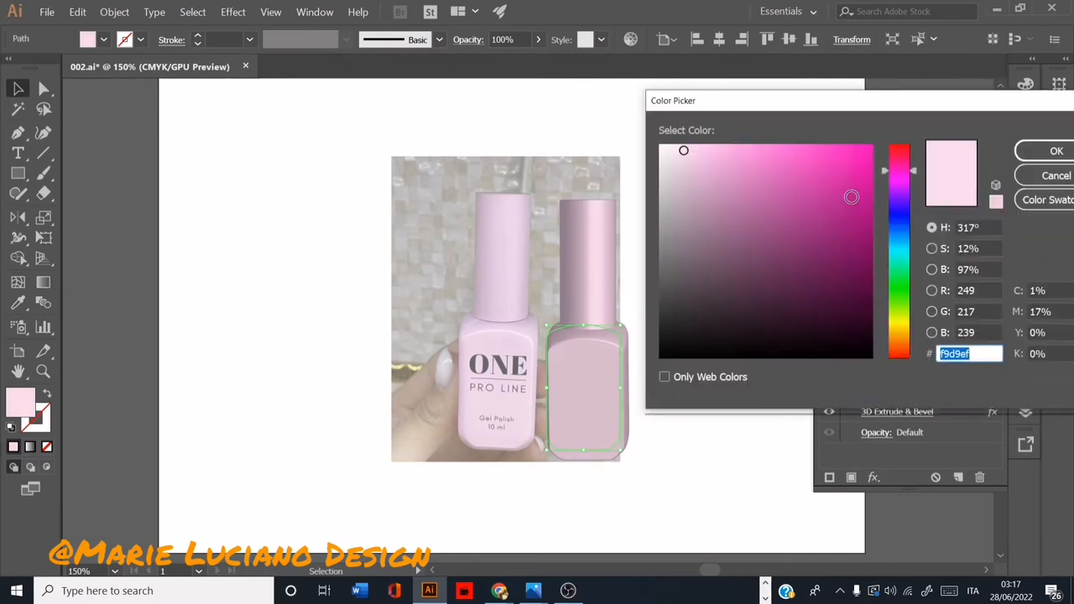
{"action": "left_click", "coordinate": [1057, 150]}
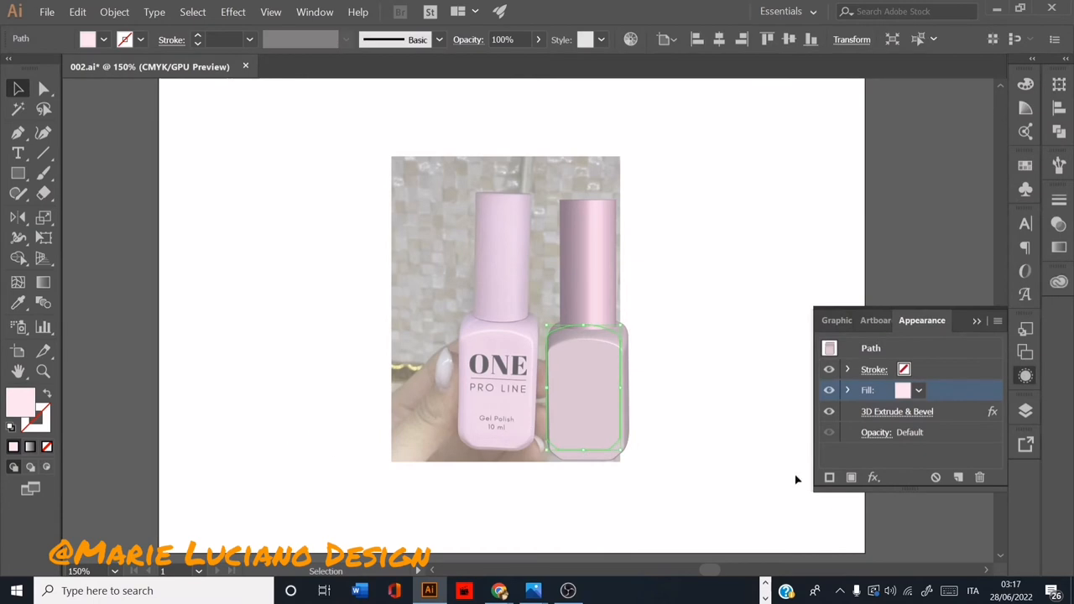
Drag the extruded body's light source to a new spot in More Options.
{"action": "left_click", "coordinate": [897, 411]}
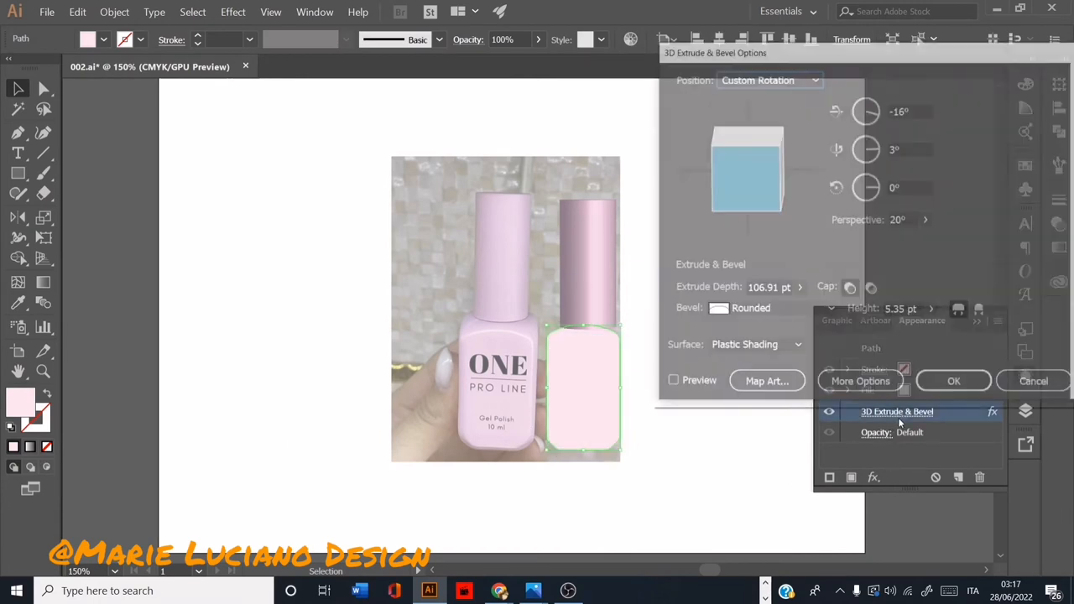
{"action": "left_click", "coordinate": [860, 380]}
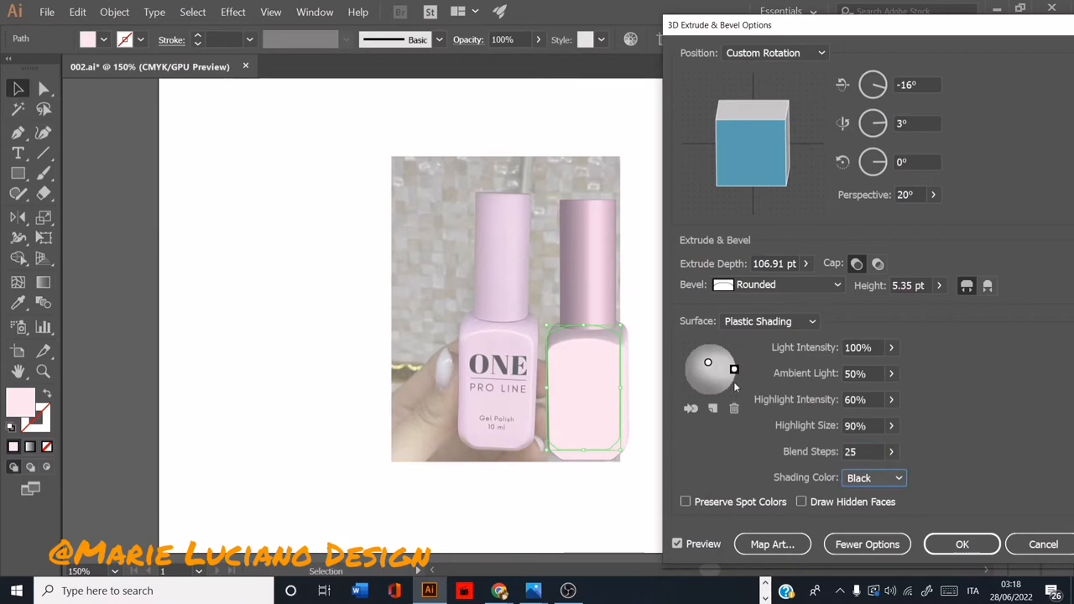
{"action": "left_click_drag", "start_coordinate": [733, 369], "coordinate": [702, 367]}
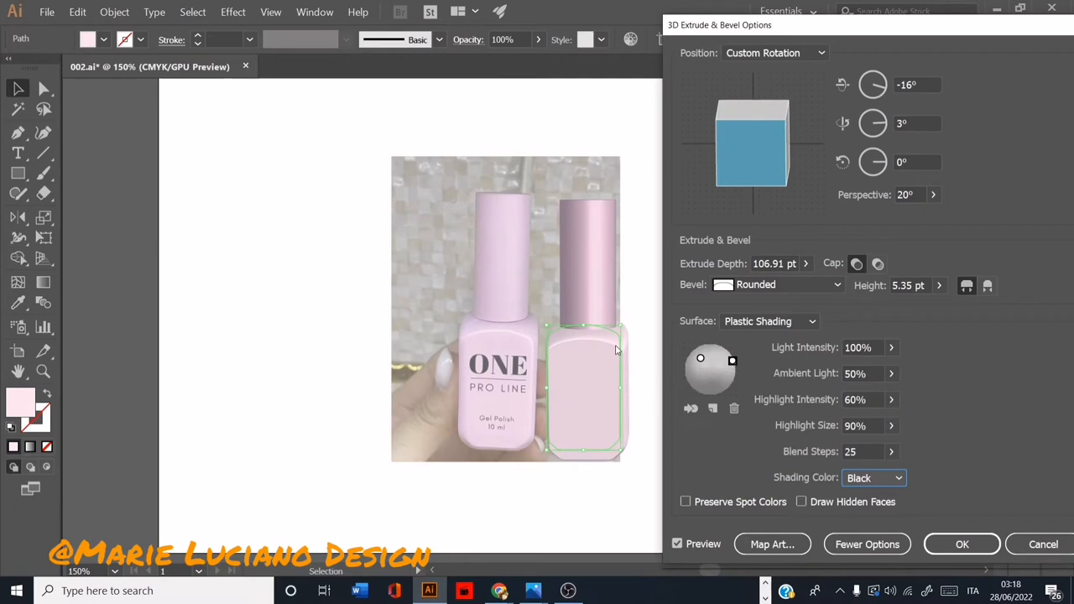
{"action": "left_click", "coordinate": [962, 543]}
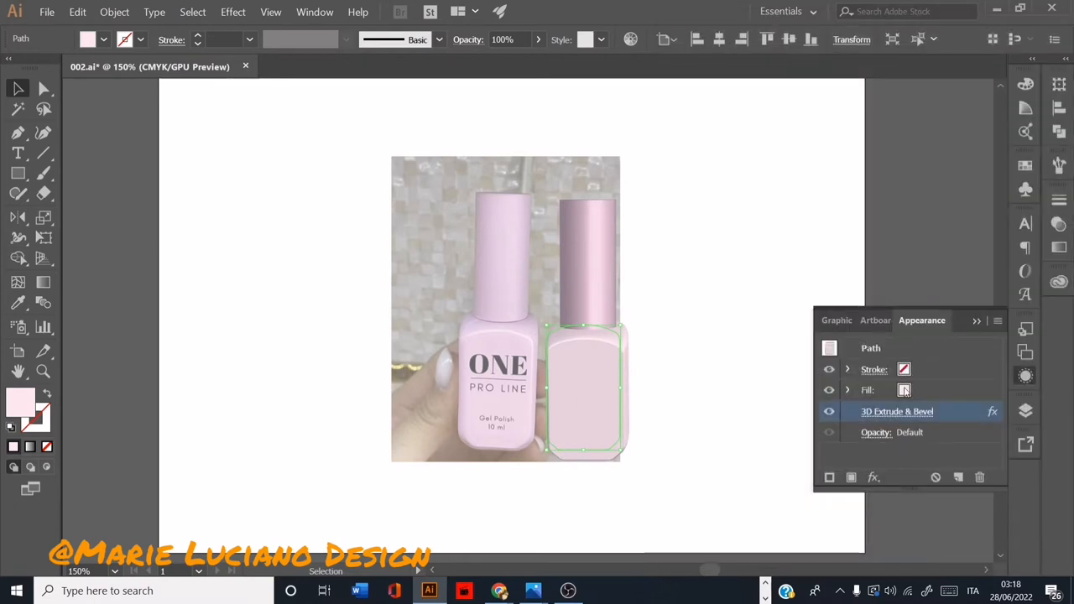
Fine-tune the bottle body's pink fill hue in the Color Picker.
{"action": "left_click", "coordinate": [917, 390]}
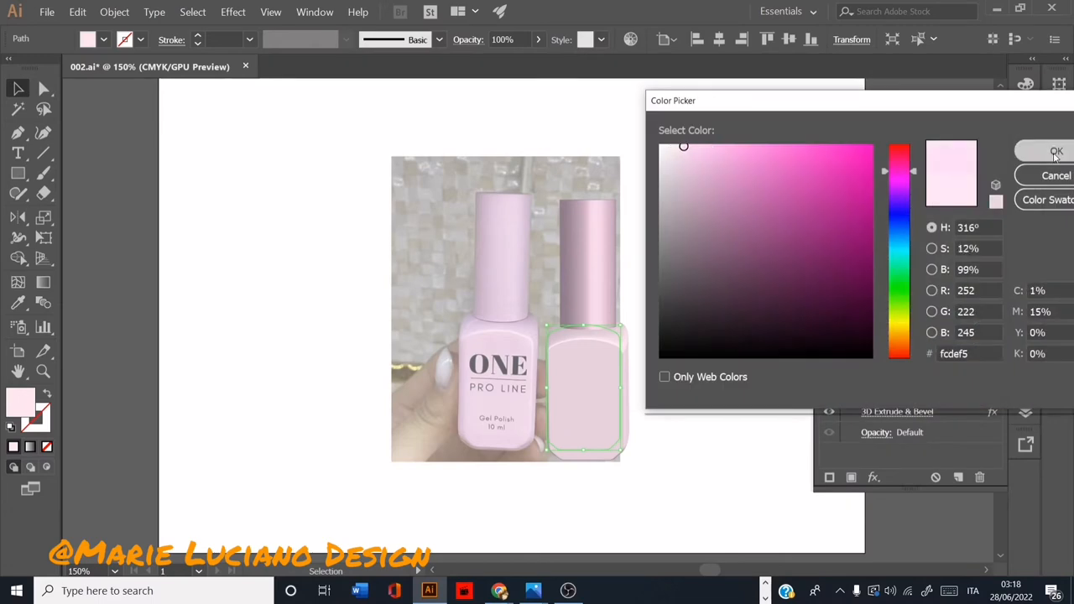
{"action": "left_click", "coordinate": [1056, 151]}
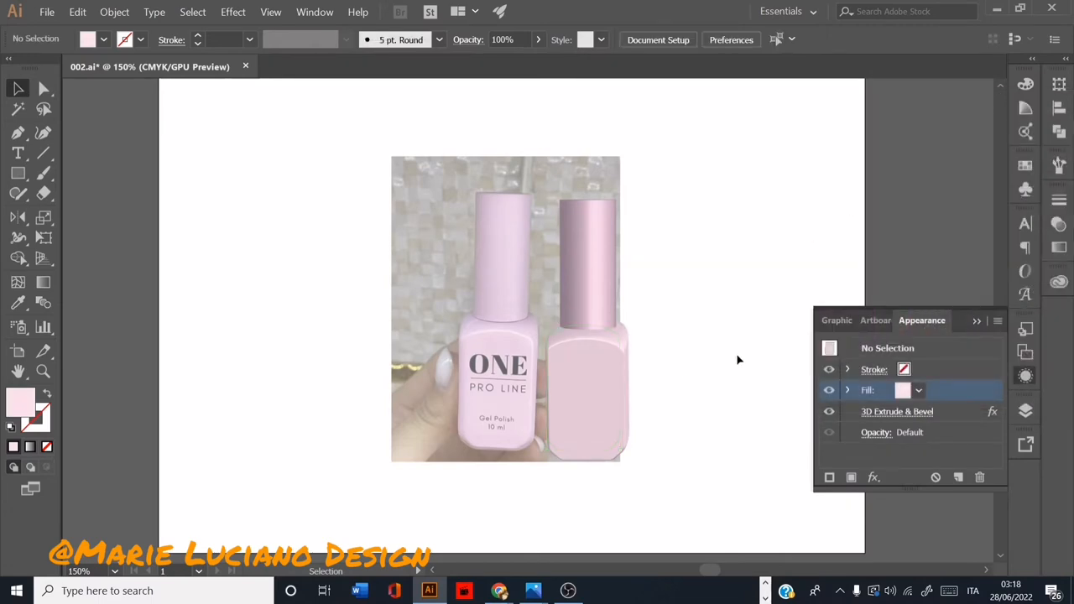
{"action": "double_click", "coordinate": [902, 389]}
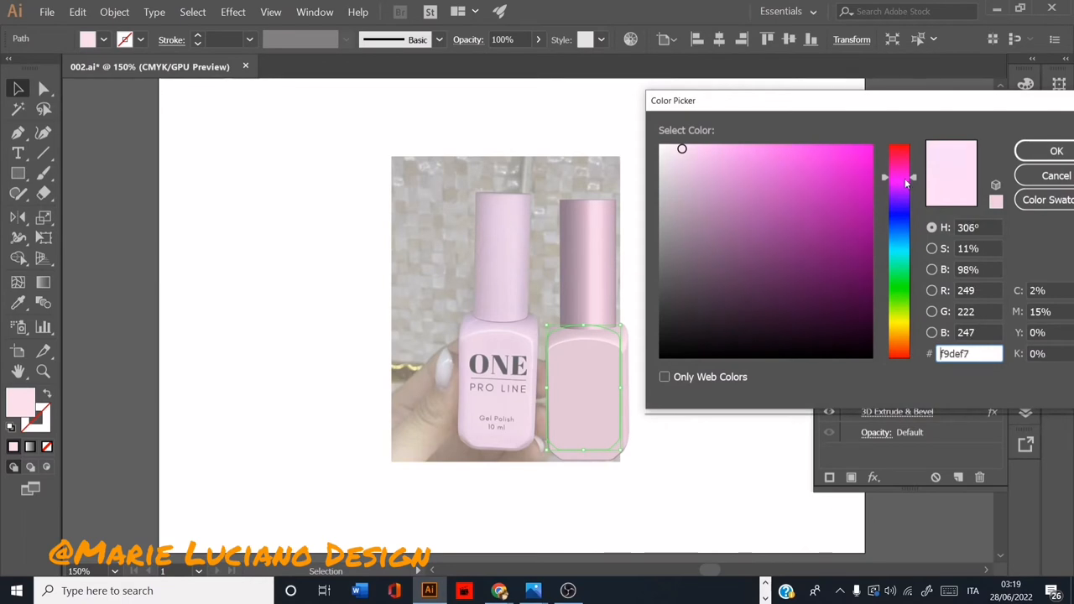
{"action": "left_click", "coordinate": [1056, 151]}
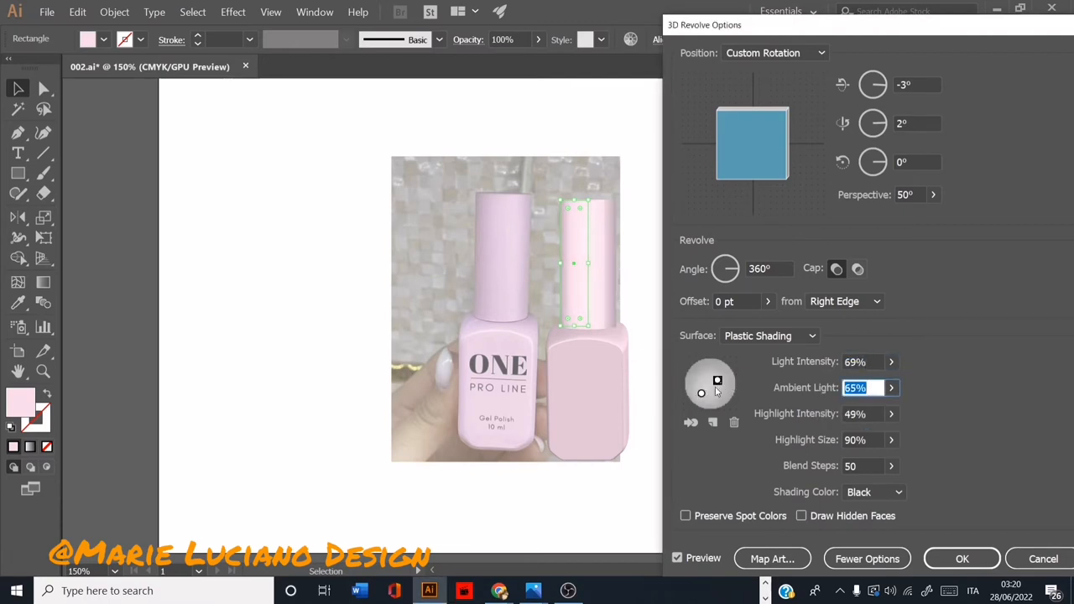
Move the lid's light source lower, apply it, and separate the bottle from the reference photo.
{"action": "left_click_drag", "start_coordinate": [701, 392], "coordinate": [719, 377]}
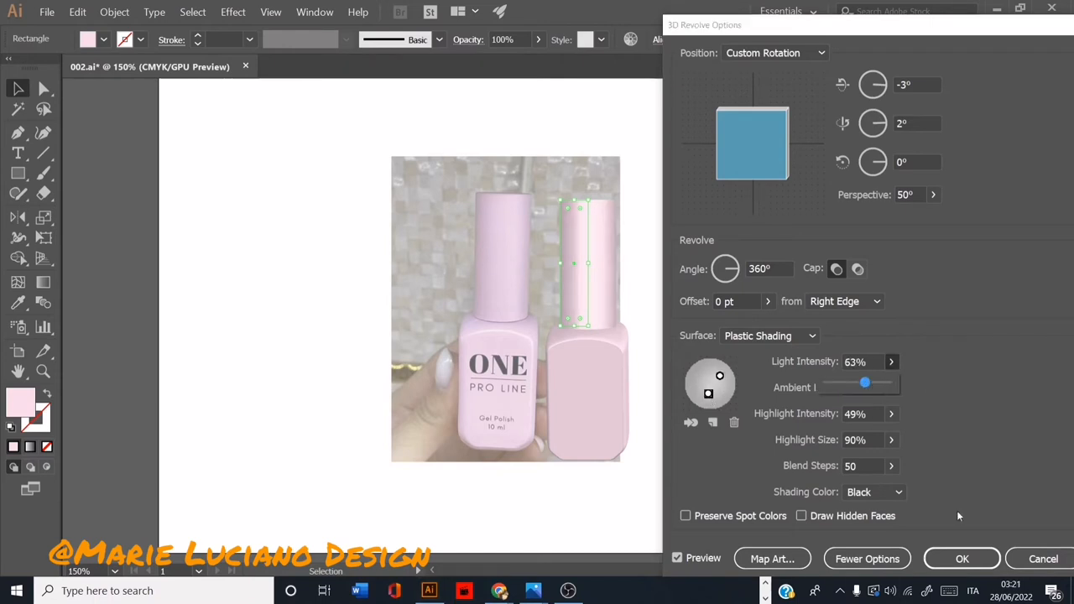
{"action": "left_click", "coordinate": [961, 558]}
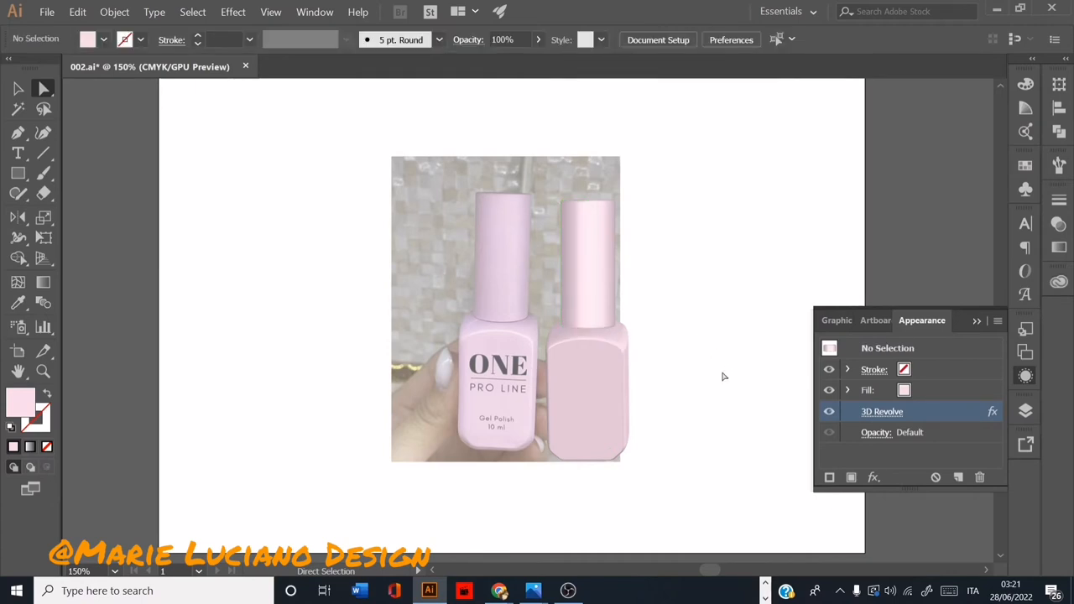
{"action": "left_click", "coordinate": [17, 89]}
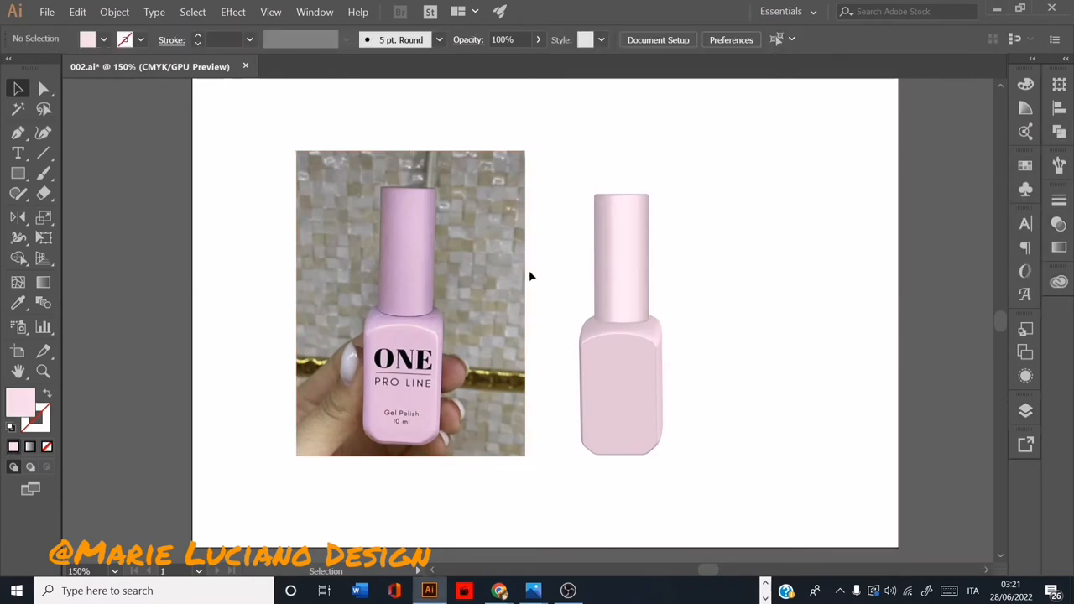
Give the lid a new pink fill and shift its lighting direction.
{"action": "double_click", "coordinate": [20, 405]}
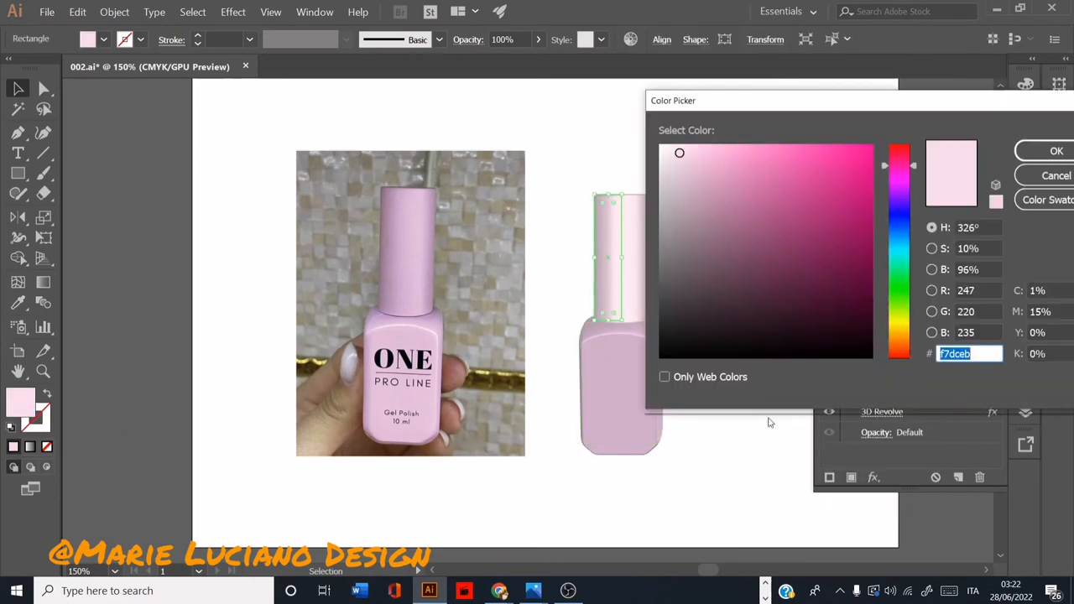
{"action": "left_click", "coordinate": [1056, 151]}
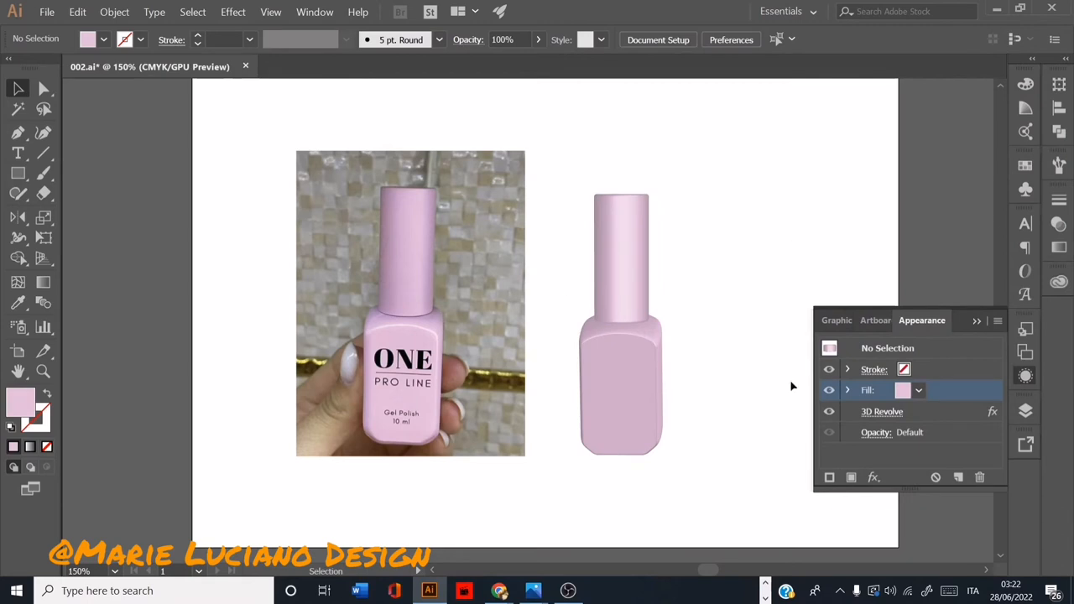
{"action": "left_click", "coordinate": [882, 411]}
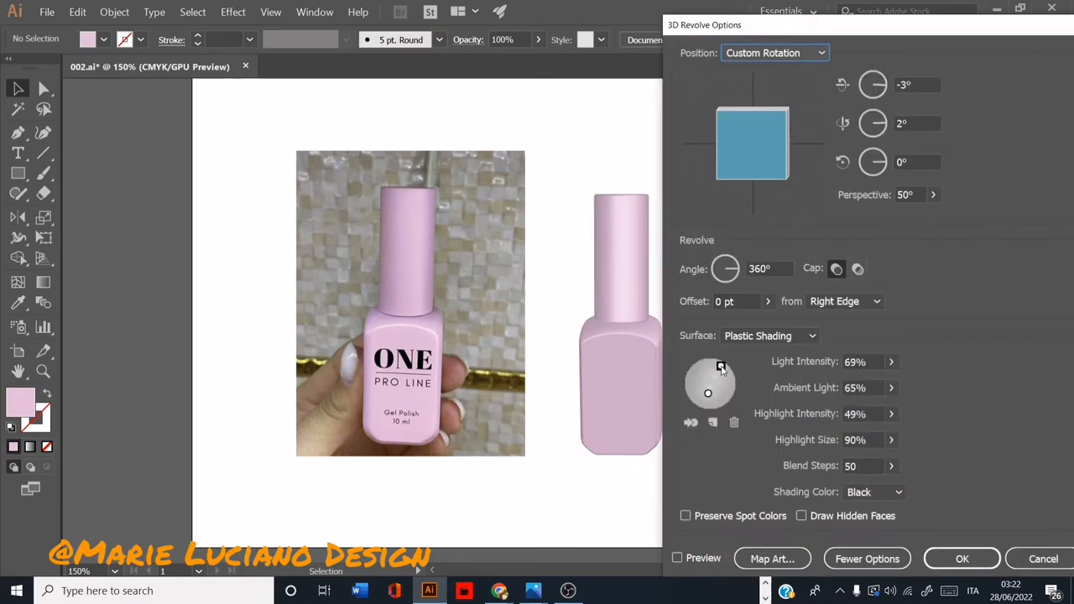
{"action": "left_click_drag", "start_coordinate": [720, 367], "coordinate": [725, 363]}
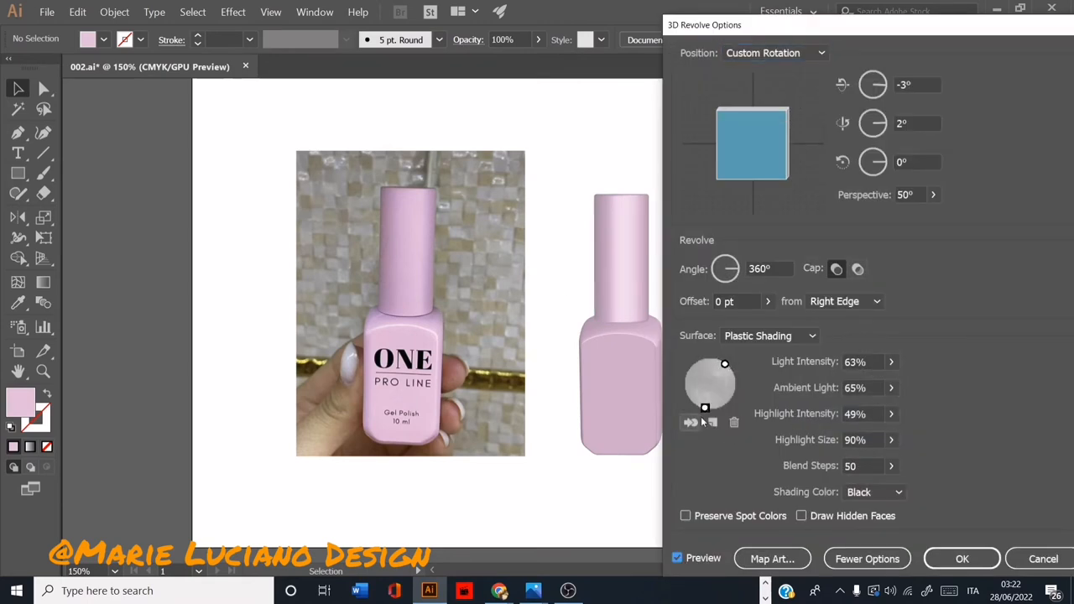
{"action": "left_click", "coordinate": [961, 559]}
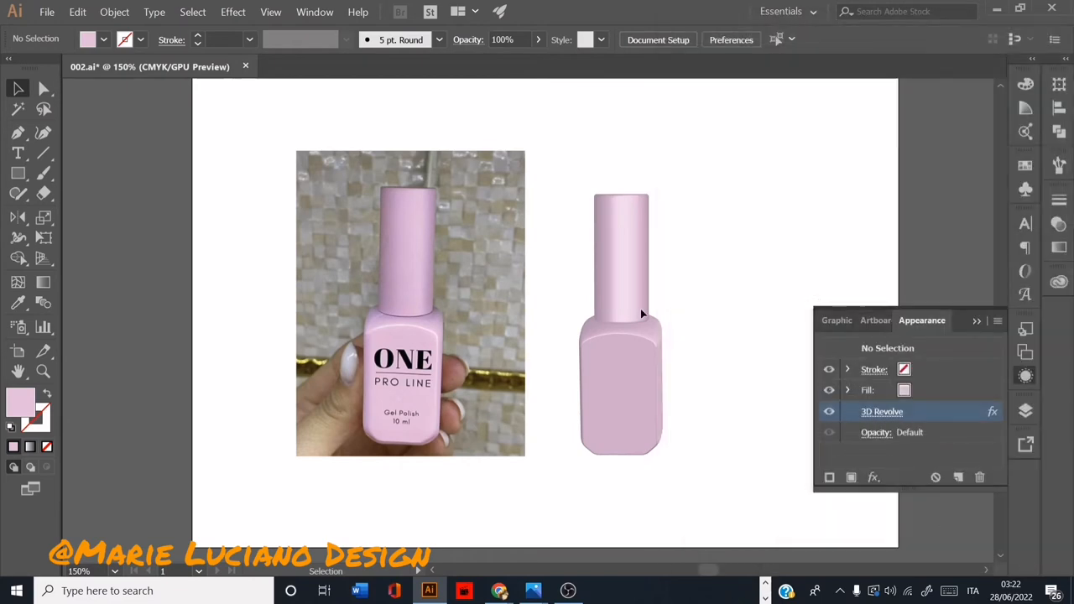
Reopen the lid's 3D Revolve settings and readjust the light position.
{"action": "double_click", "coordinate": [881, 411]}
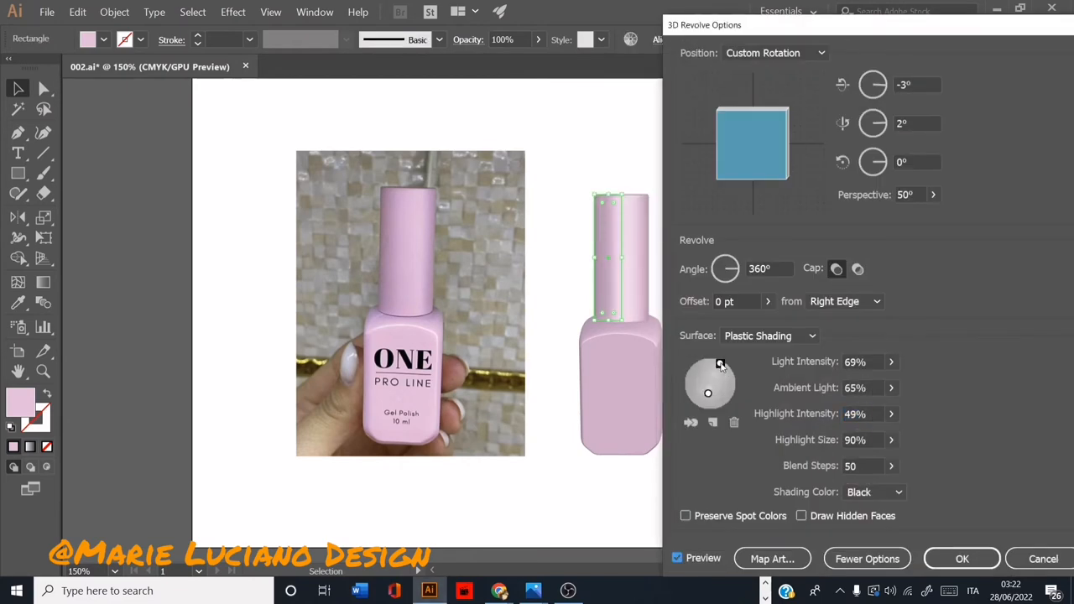
{"action": "left_click_drag", "start_coordinate": [719, 363], "coordinate": [724, 373]}
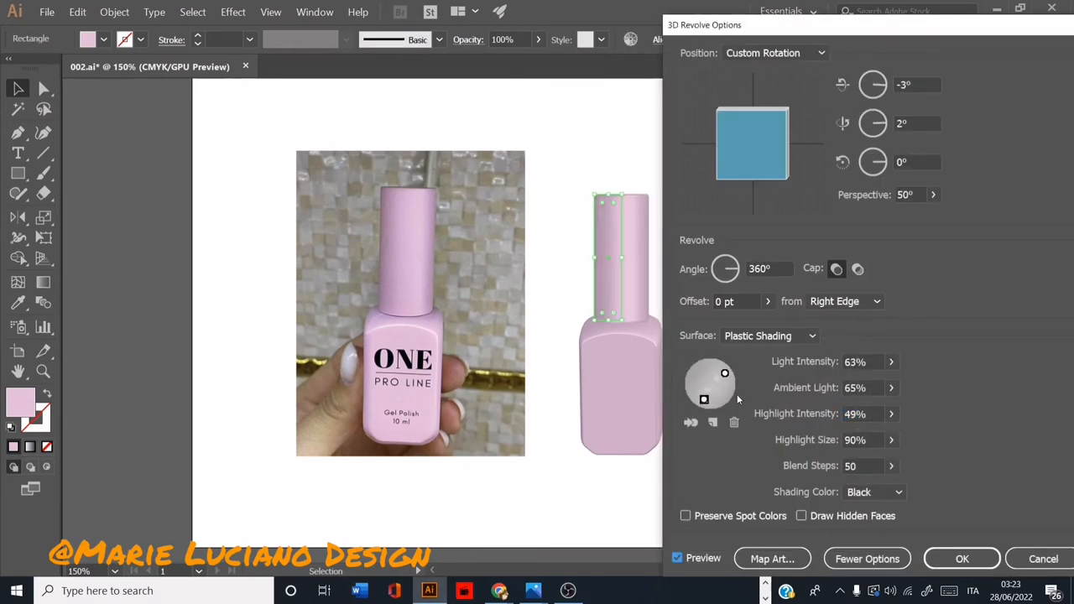
{"action": "left_click", "coordinate": [961, 559]}
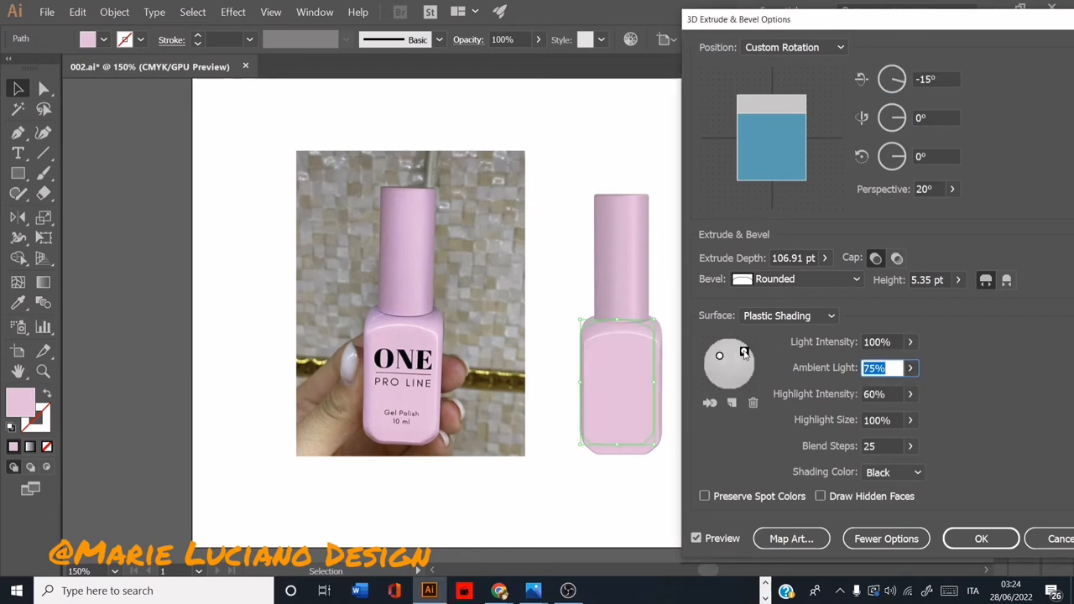
Set the body's Bevel Height to 5 pt and apply the Extrude & Bevel settings.
{"action": "left_click", "coordinate": [926, 280]}
{"action": "type", "text": "5"}
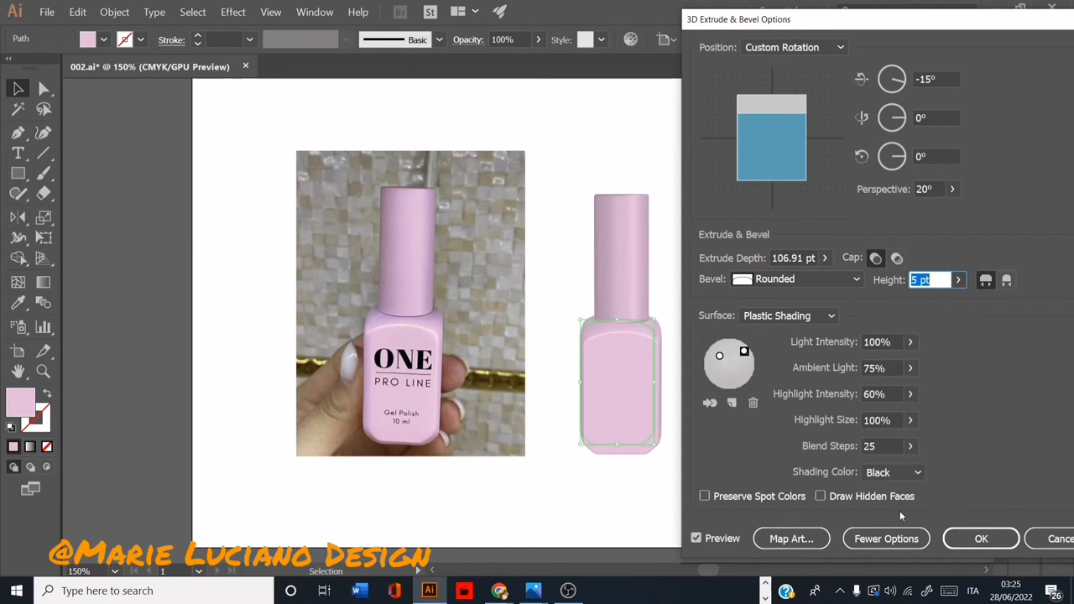
{"action": "mouse_move", "coordinate": [981, 537]}
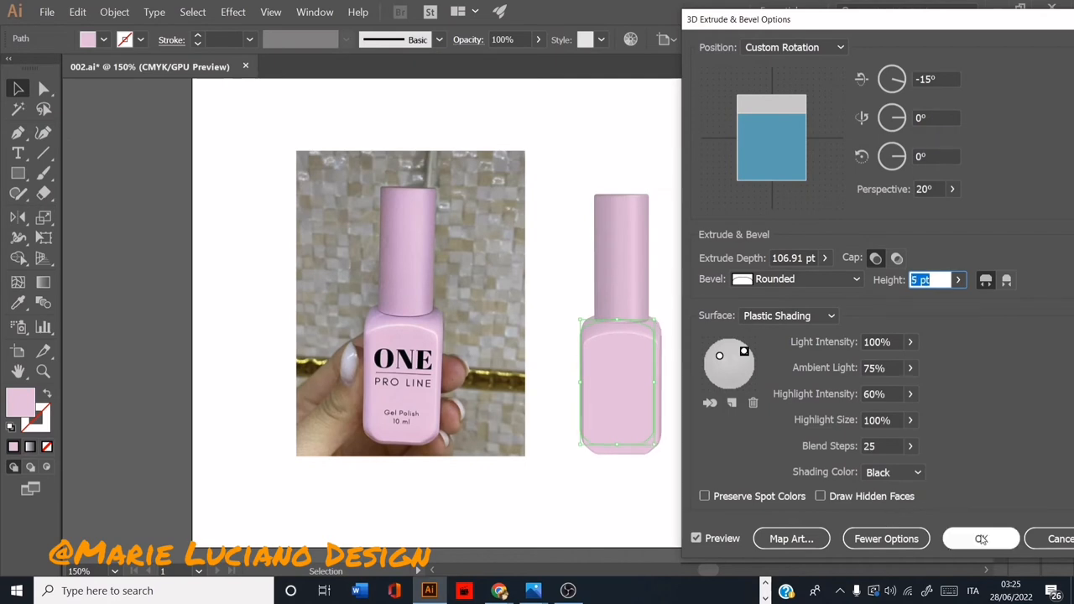
{"action": "left_click", "coordinate": [981, 538]}
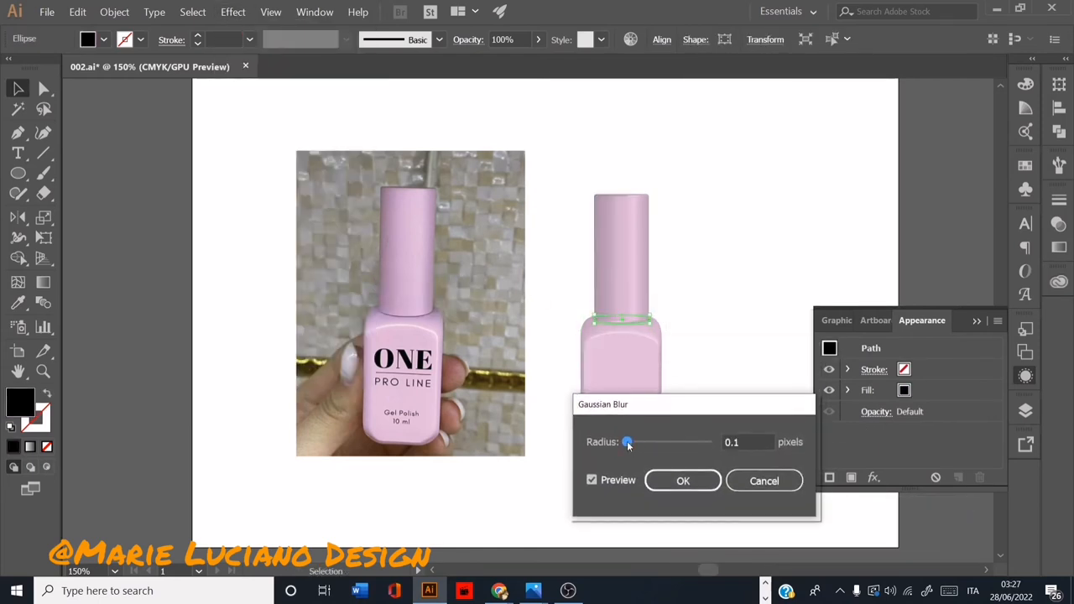
Give the black base ellipse a 3.8 px Gaussian Blur and send it behind the bottle.
{"action": "left_click", "coordinate": [682, 480]}
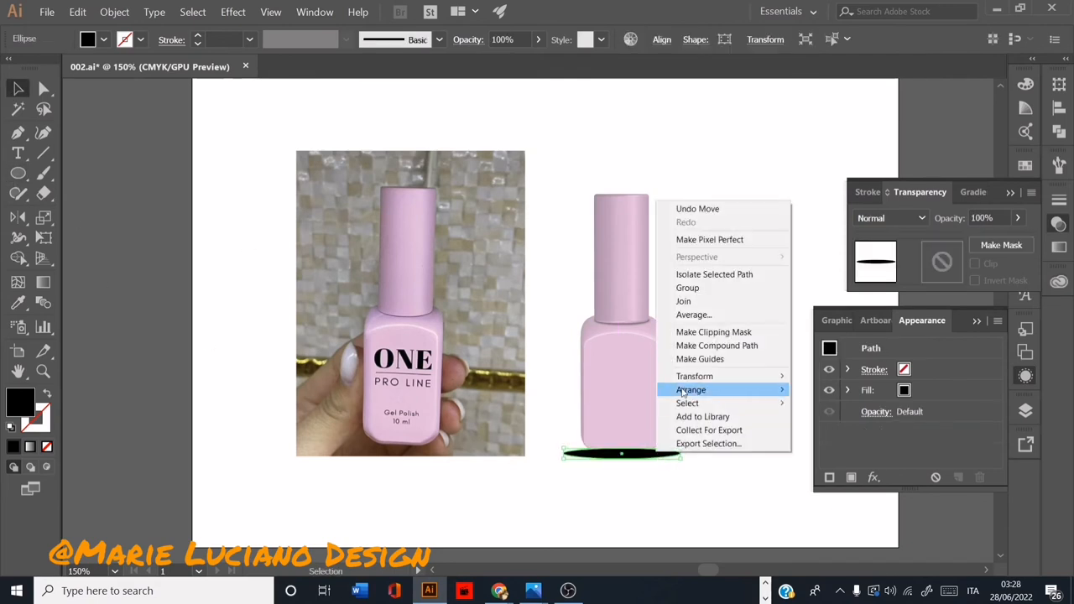
{"action": "left_click", "coordinate": [631, 507]}
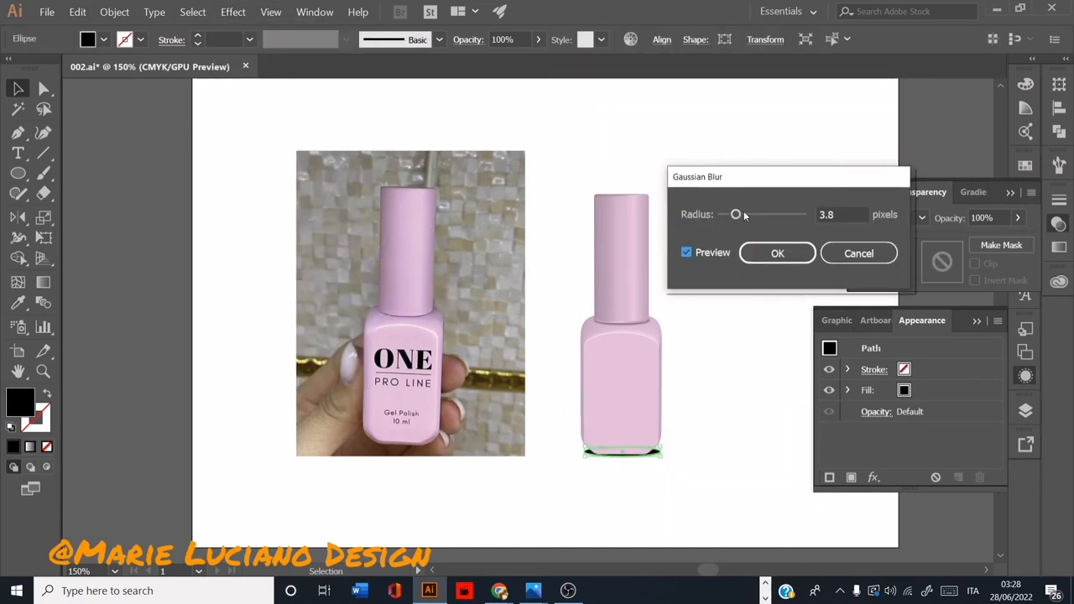
Make the shadow a radial black gradient at 22% Multiply, adjusting stop opacity, fade and proportions.
{"action": "left_click", "coordinate": [777, 252]}
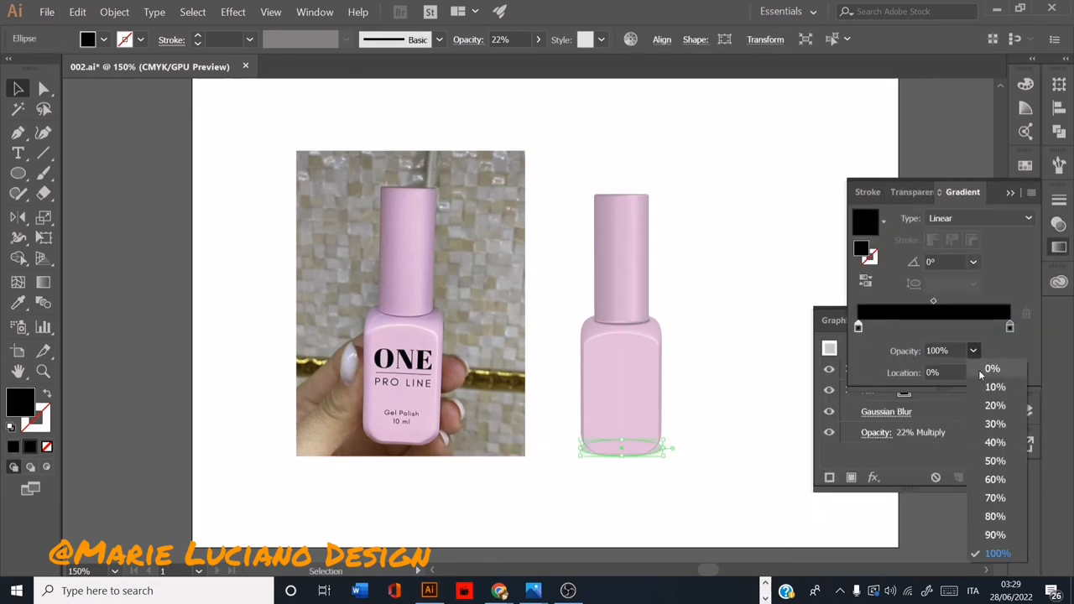
{"action": "left_click", "coordinate": [977, 218]}
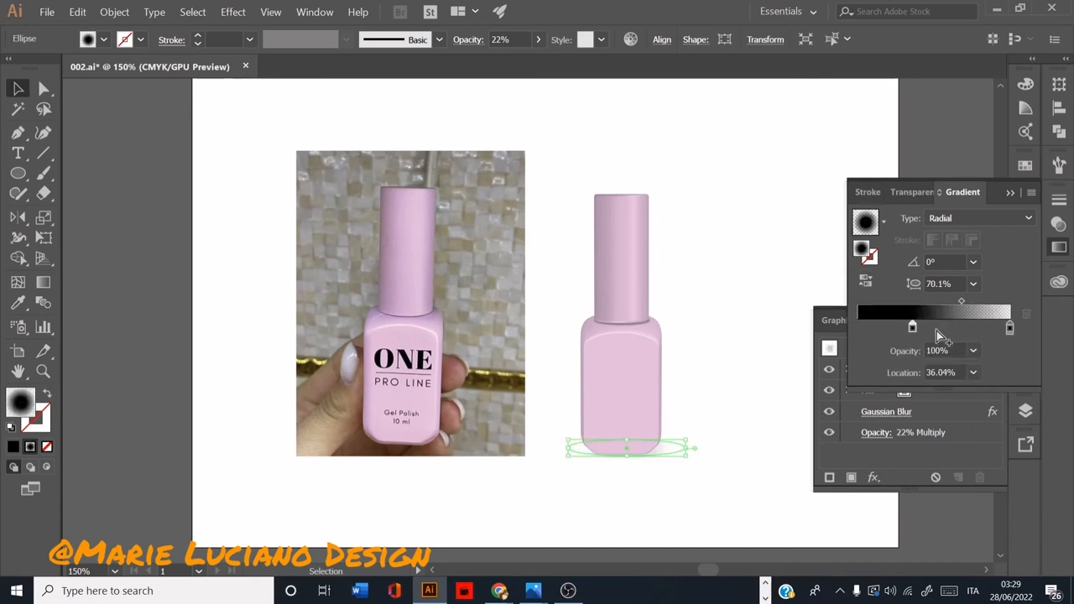
{"action": "left_click", "coordinate": [973, 372]}
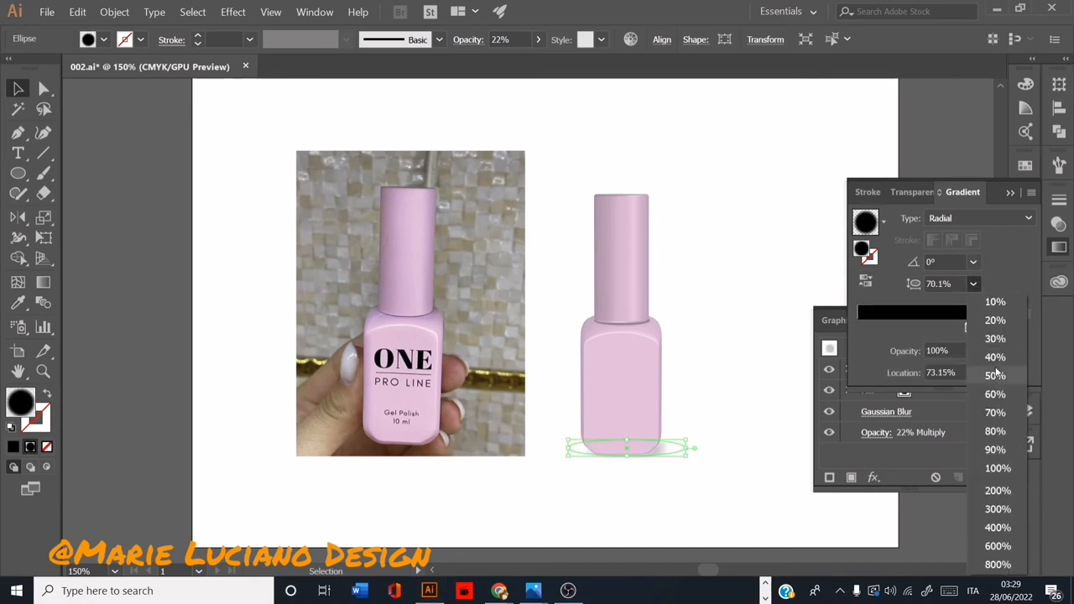
{"action": "left_click", "coordinate": [998, 508]}
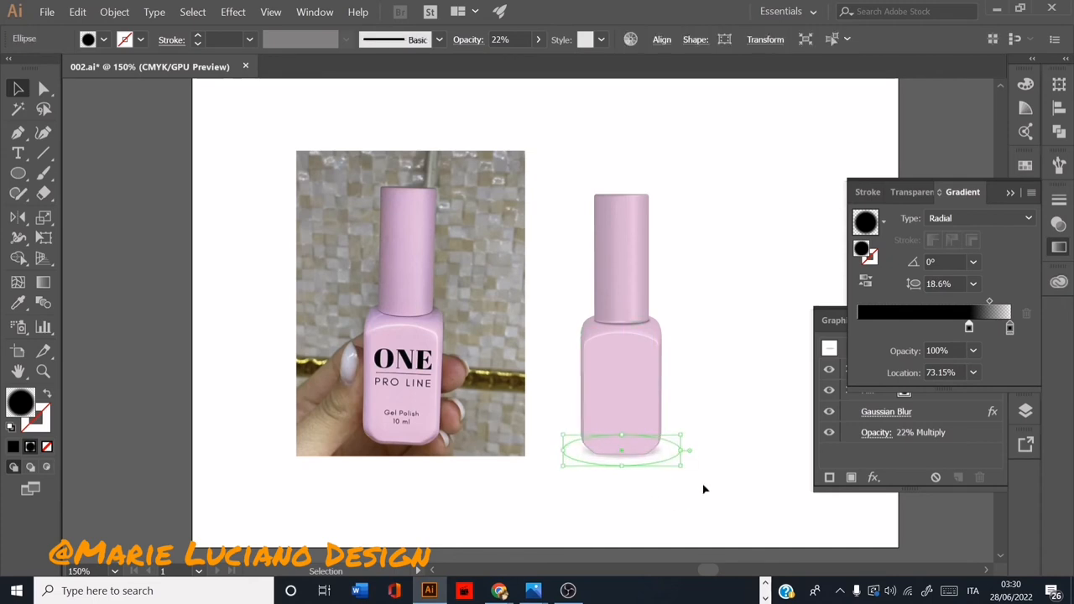
{"action": "left_click", "coordinate": [741, 526]}
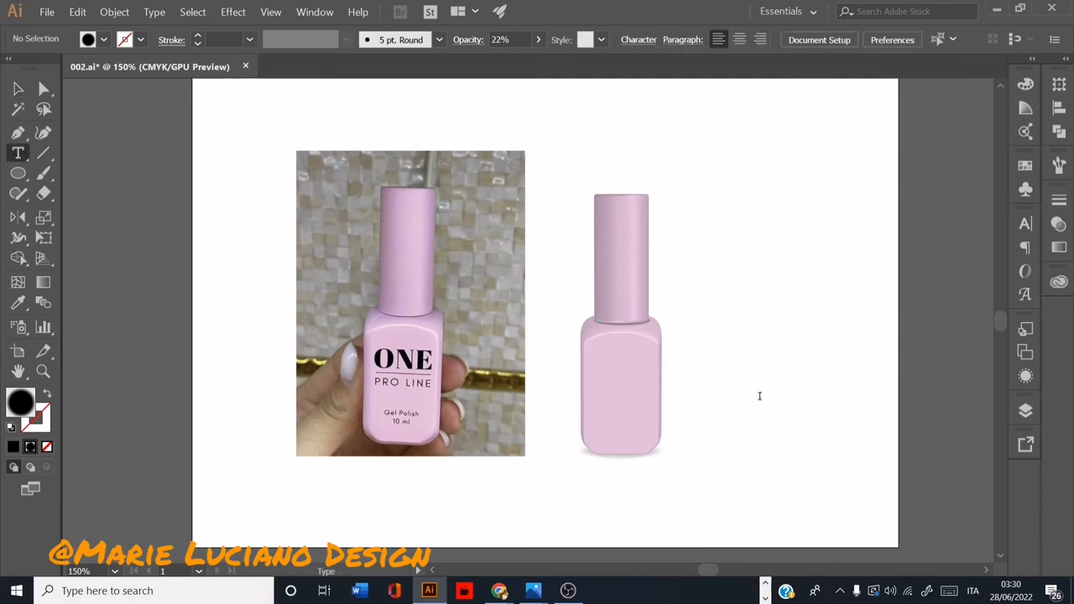
Add the ONE, PRO LINE, Gel Polish and 10 ml labels in Century Gothic and Times New Roman.
{"action": "type", "text": "Gel Polish"}
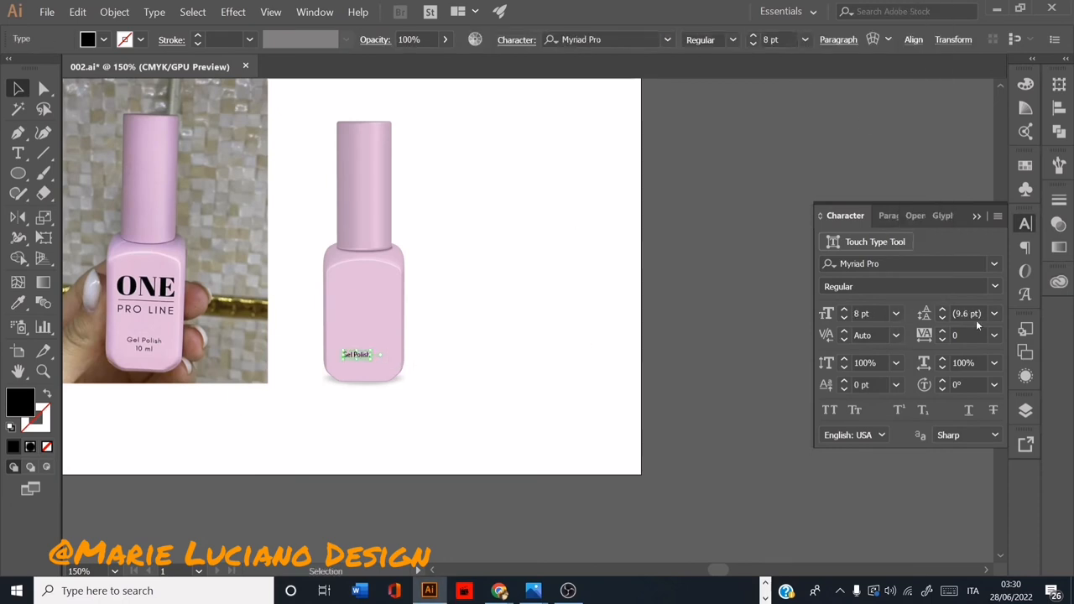
{"action": "type", "text": "ce"}
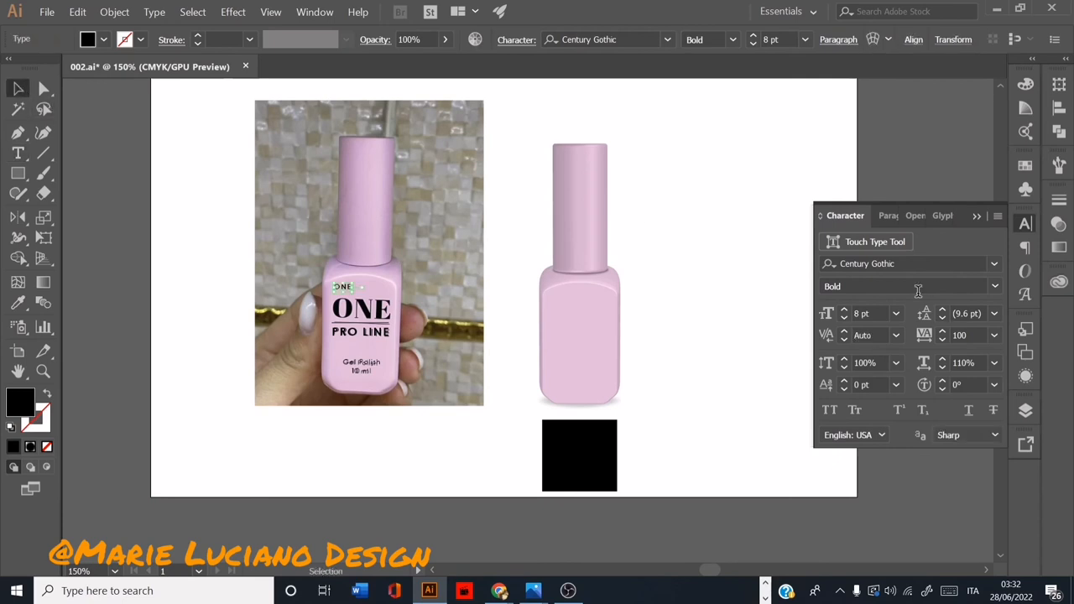
{"action": "type", "text": "TIM"}
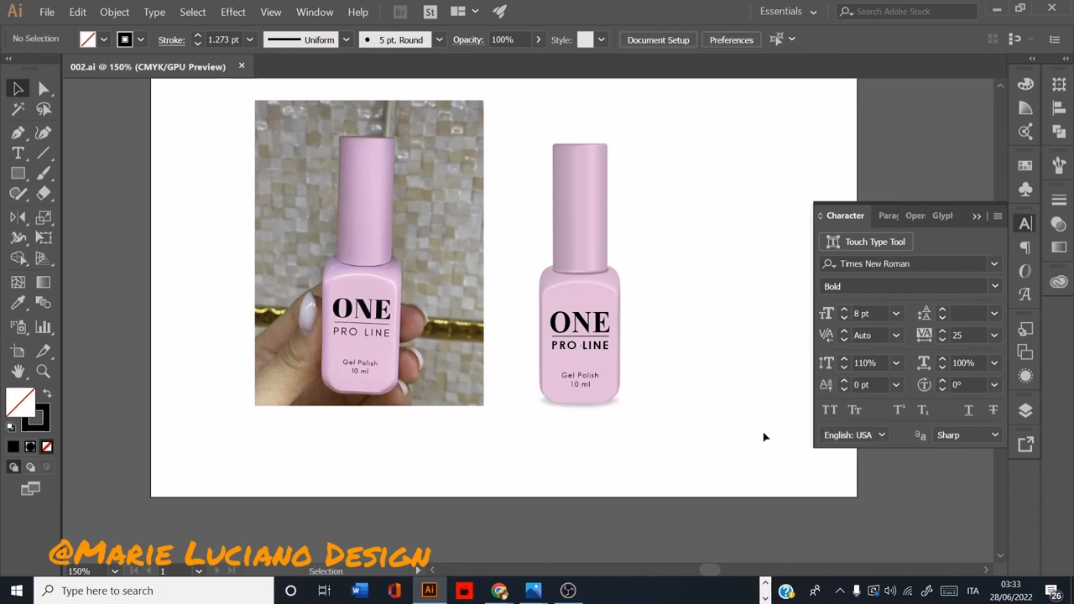
Lower the lid's Light Intensity to 64% and reduce its ambient light in 3D Revolve.
{"action": "left_click_drag", "start_coordinate": [520, 399], "coordinate": [659, 413]}
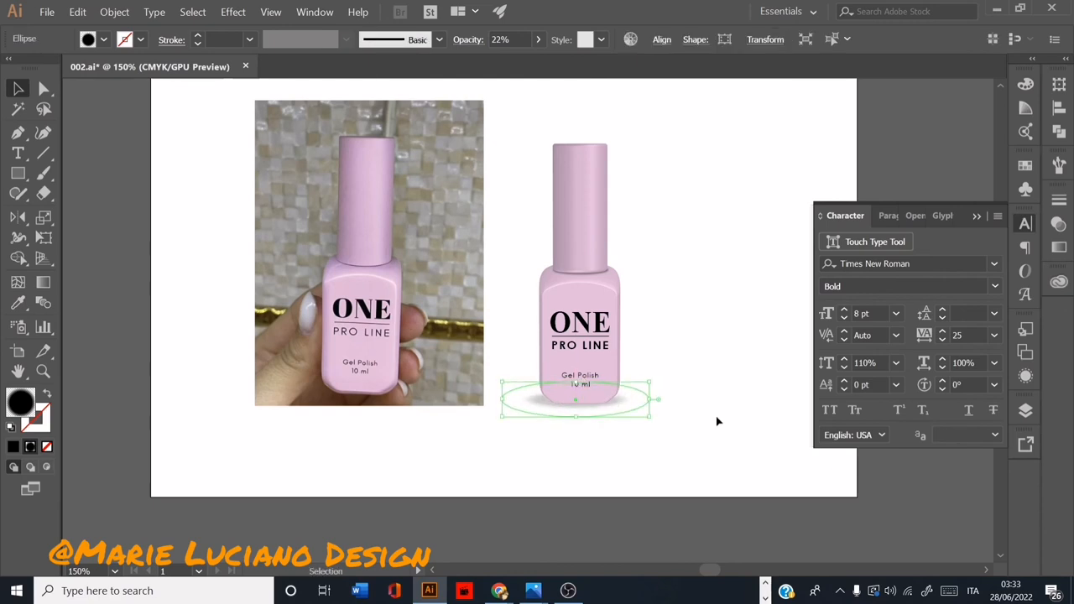
{"action": "left_click", "coordinate": [962, 191]}
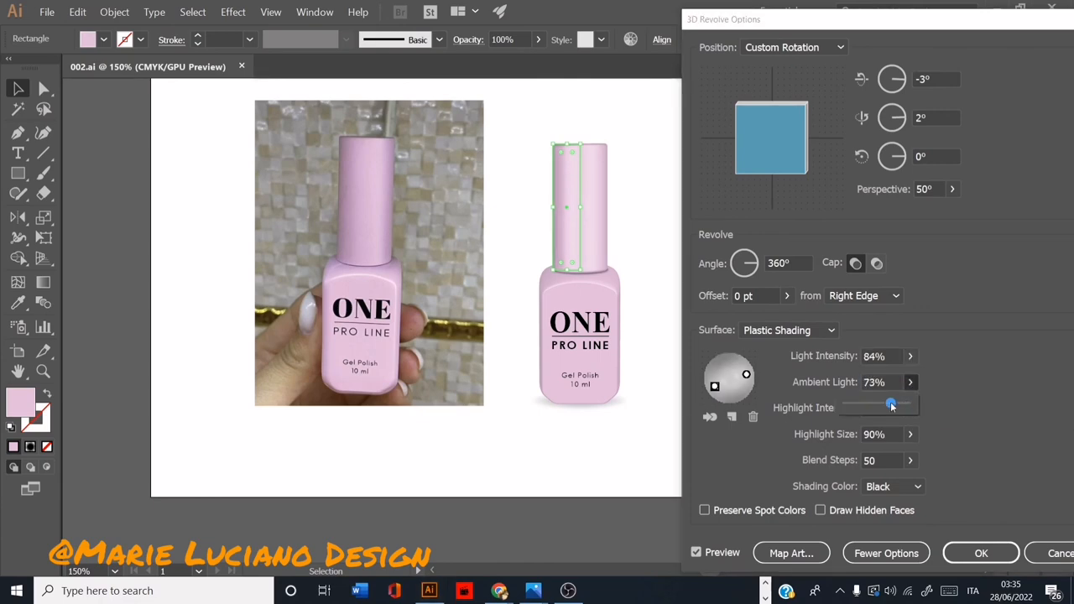
{"action": "left_click", "coordinate": [980, 553]}
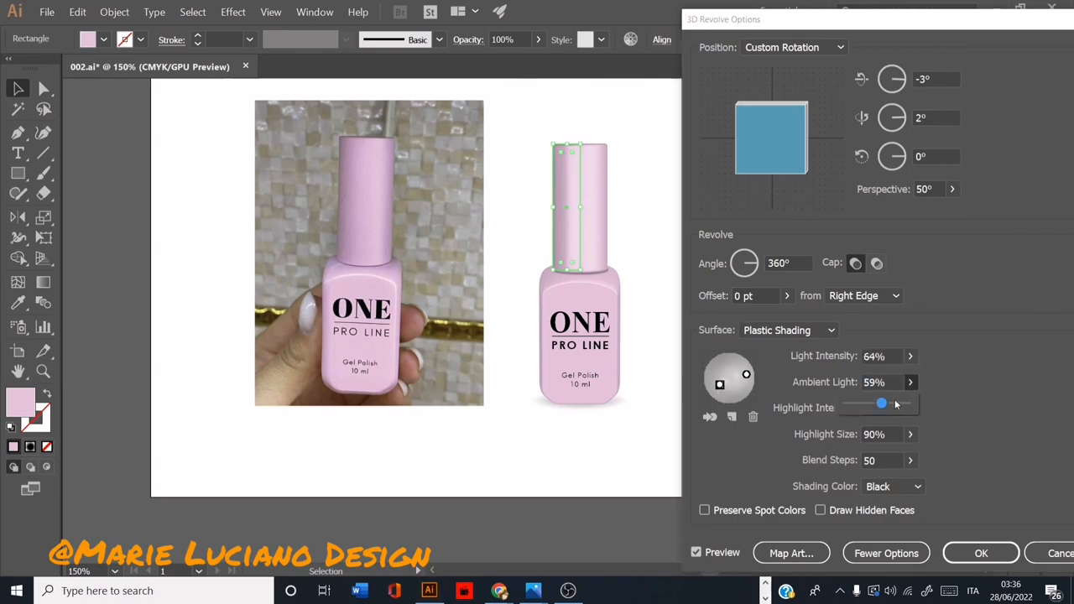
{"action": "left_click", "coordinate": [980, 553]}
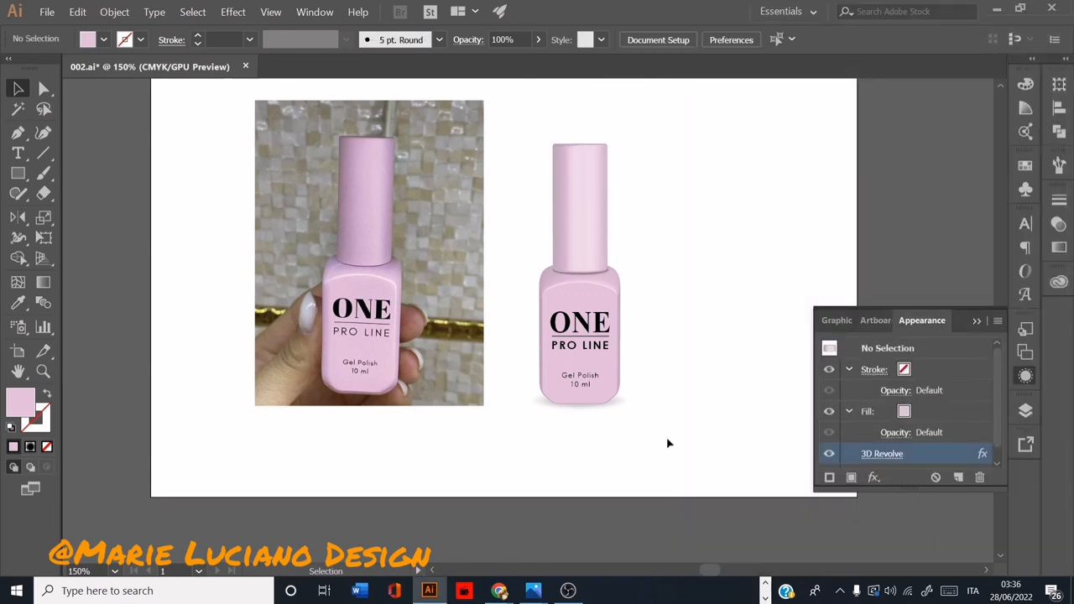
{"action": "double_click", "coordinate": [882, 453]}
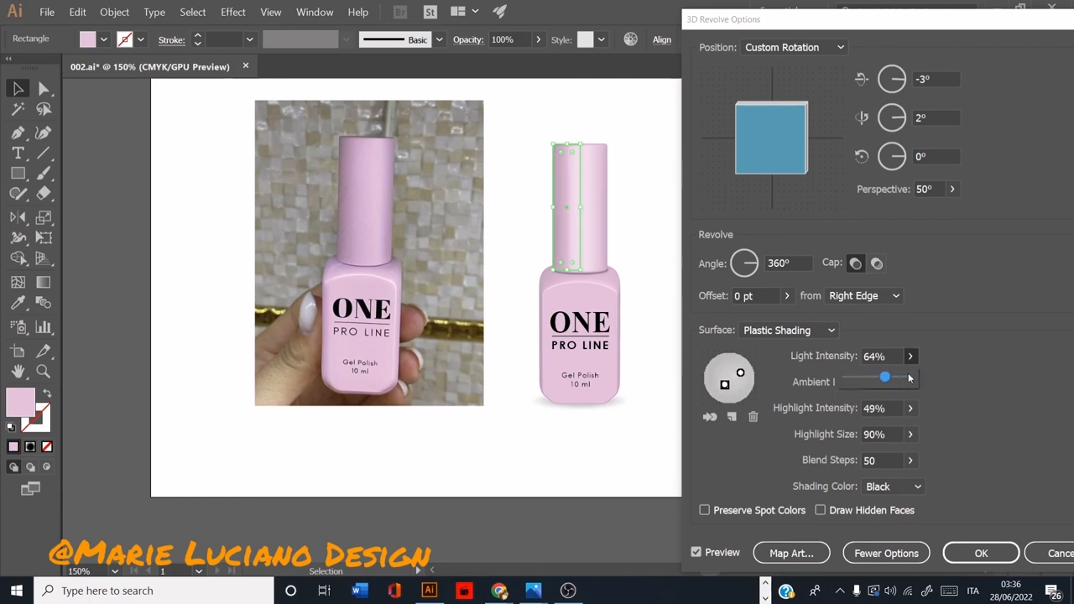
{"action": "left_click", "coordinate": [980, 553]}
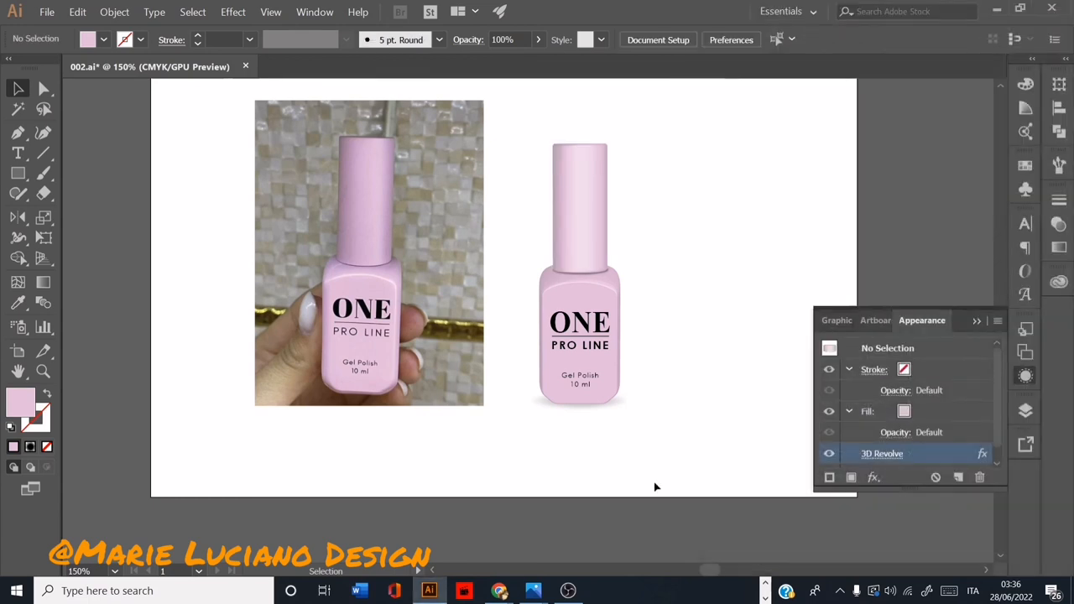